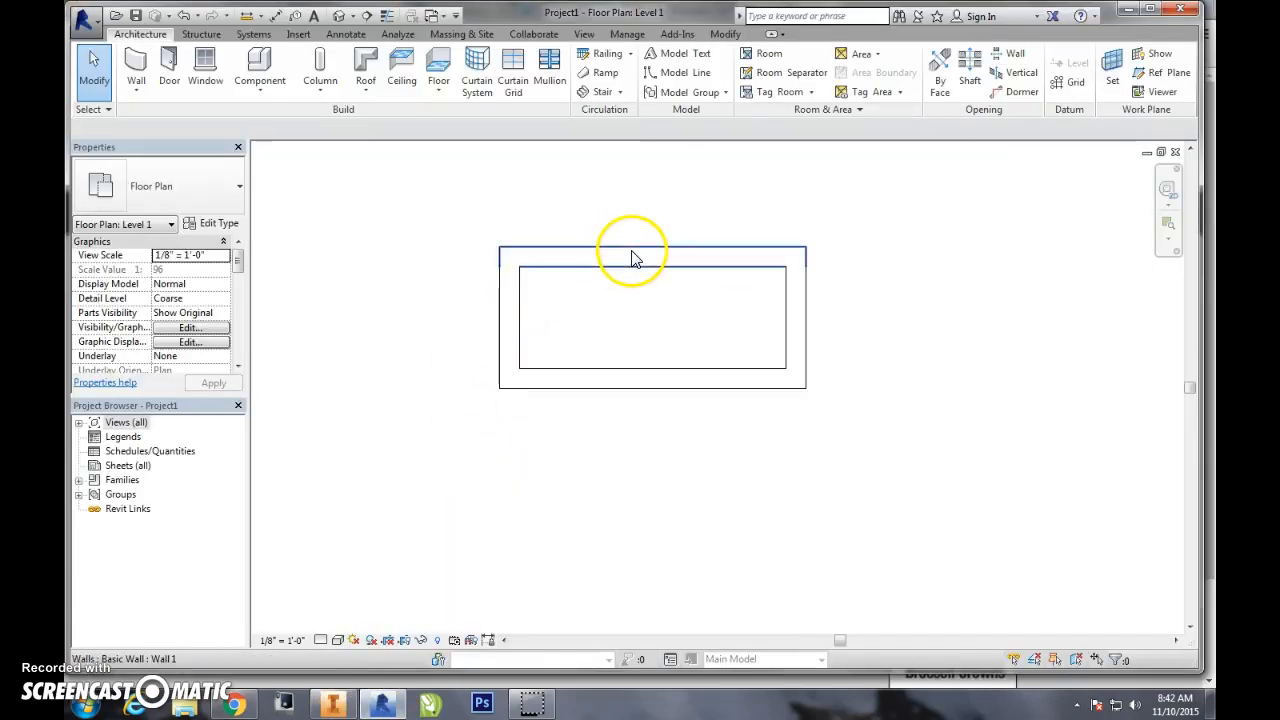
Select the shed's top wall and bring up Basic Wall 'Wall 1' type properties.
click(650, 256)
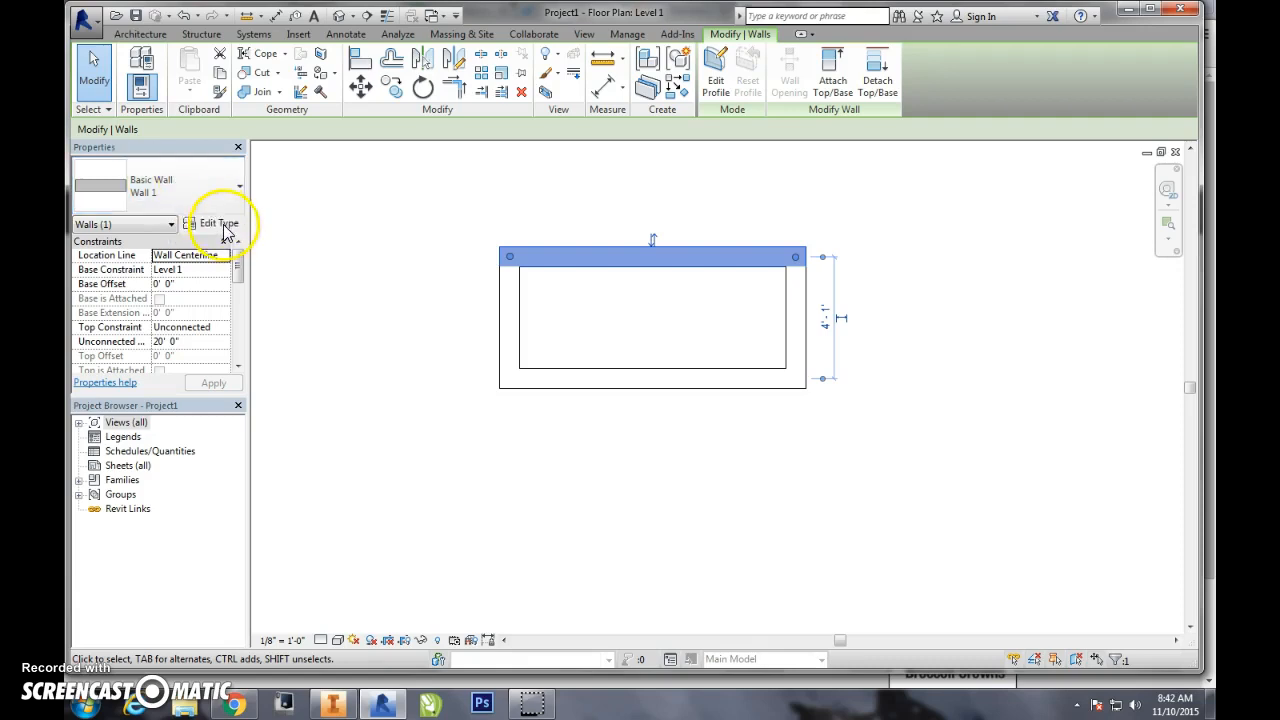
click(216, 222)
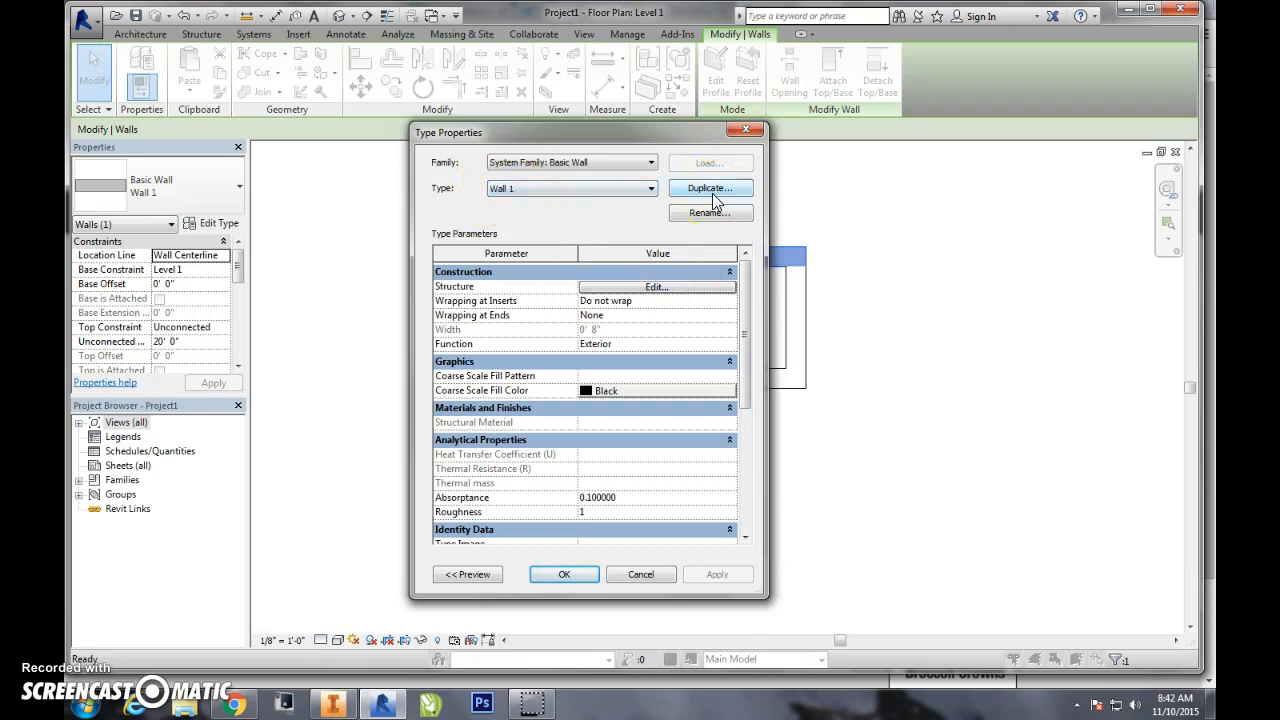
Duplicate Wall 1 into a new wall type named 'Shed Exterior Wall'.
click(709, 188)
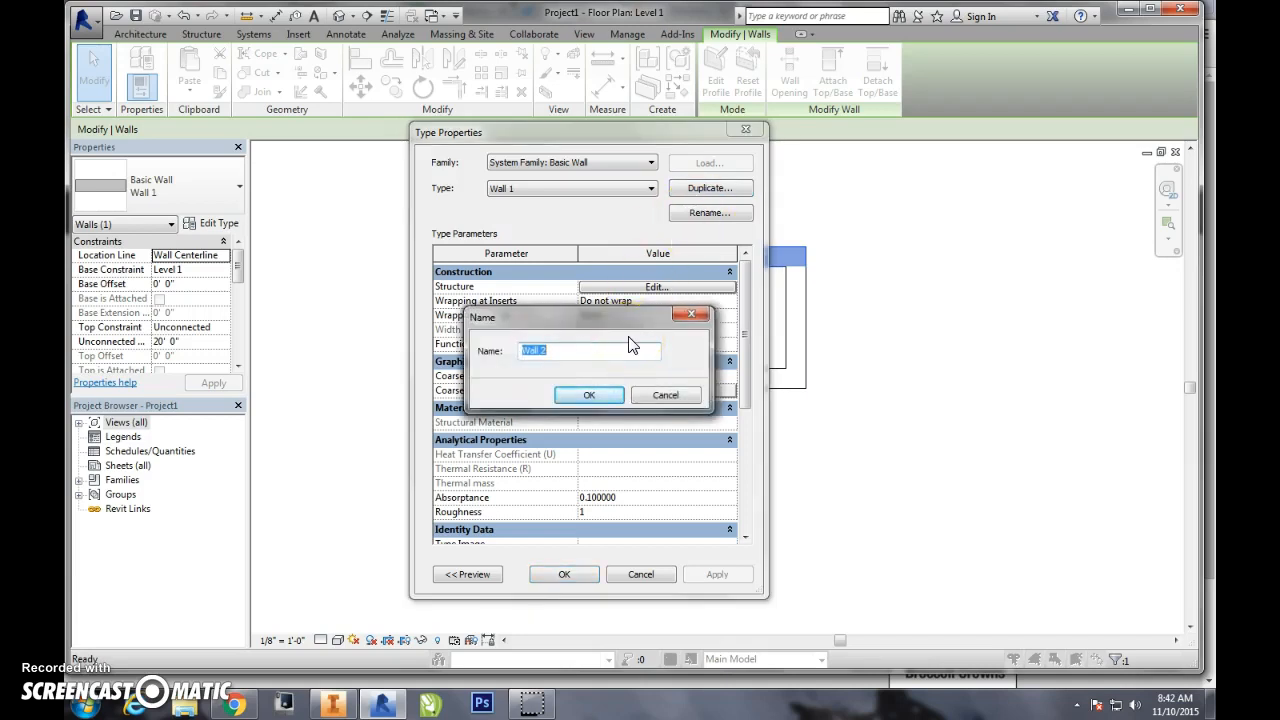
text(Shel)
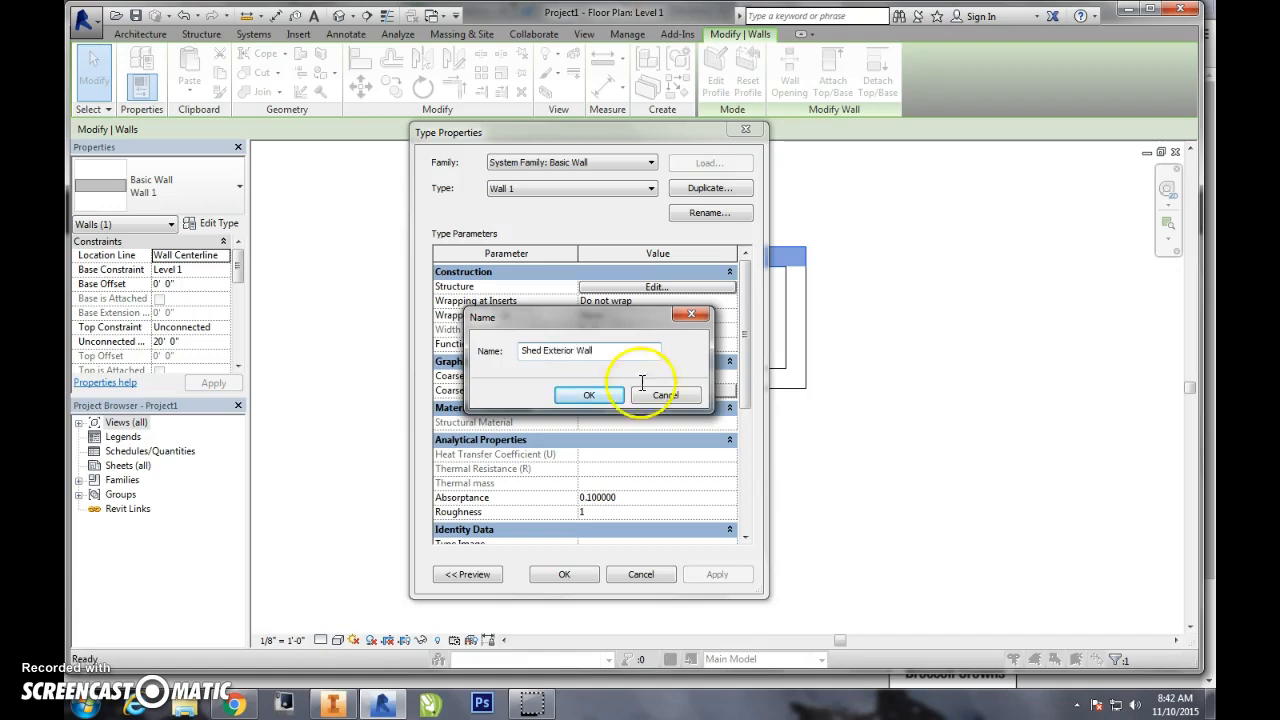
click(589, 394)
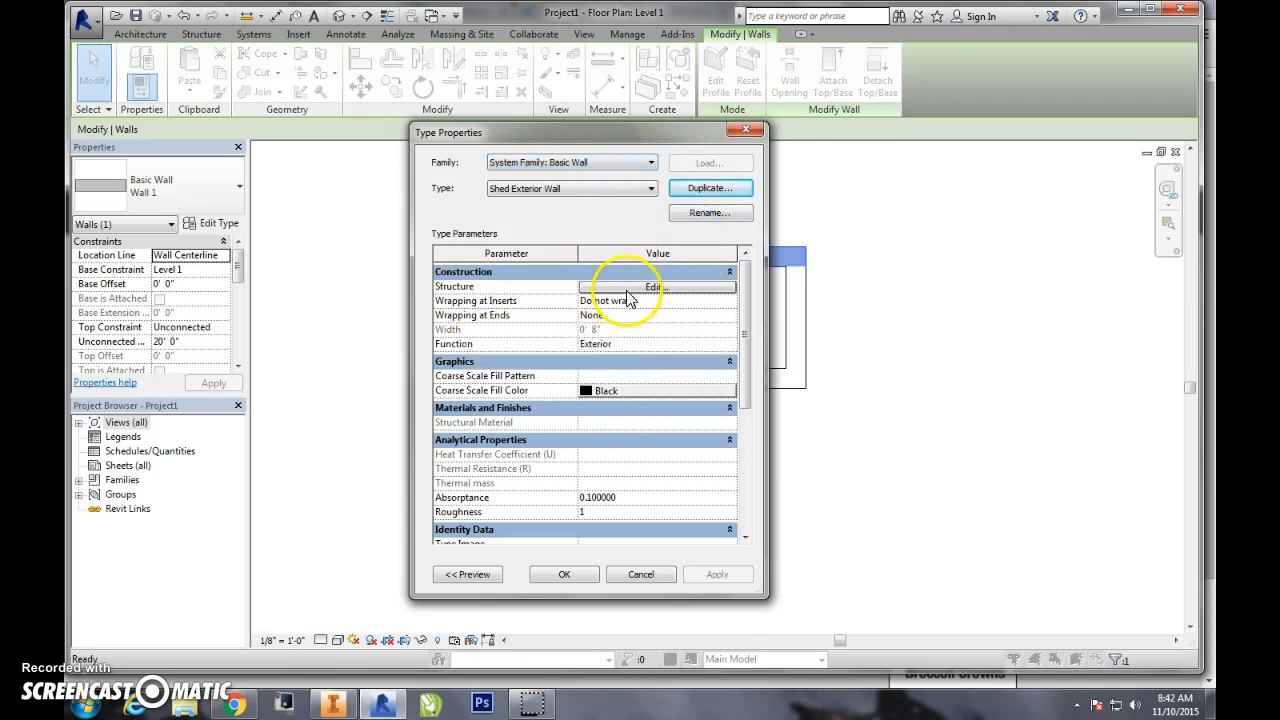
Open the Shed Exterior Wall layer structure and insert a second Structure layer.
click(652, 287)
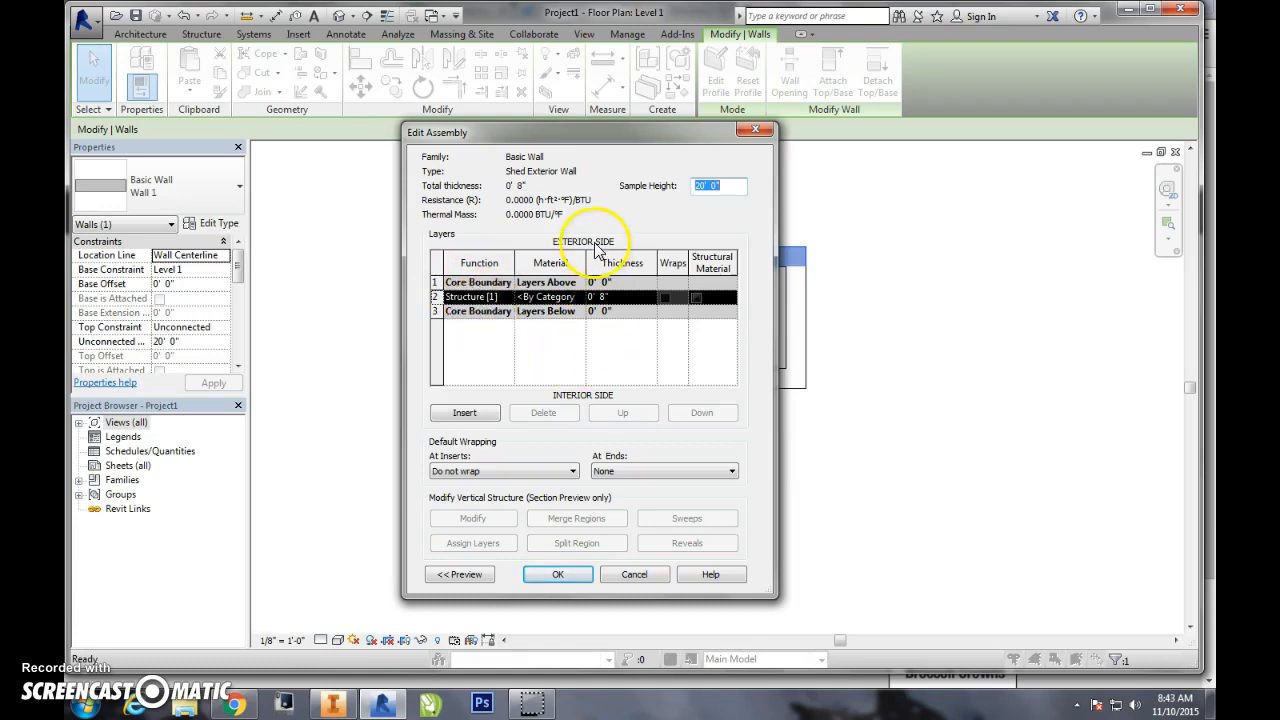
mouse_move(583, 400)
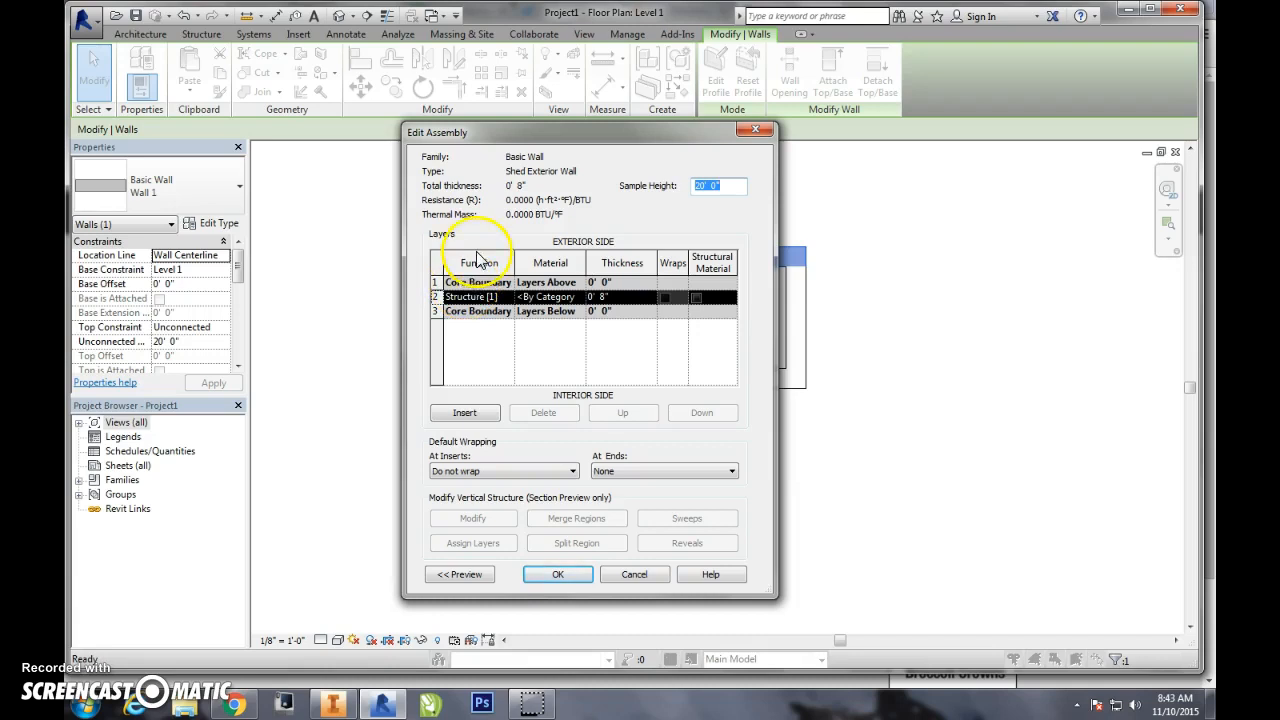
mouse_move(597, 262)
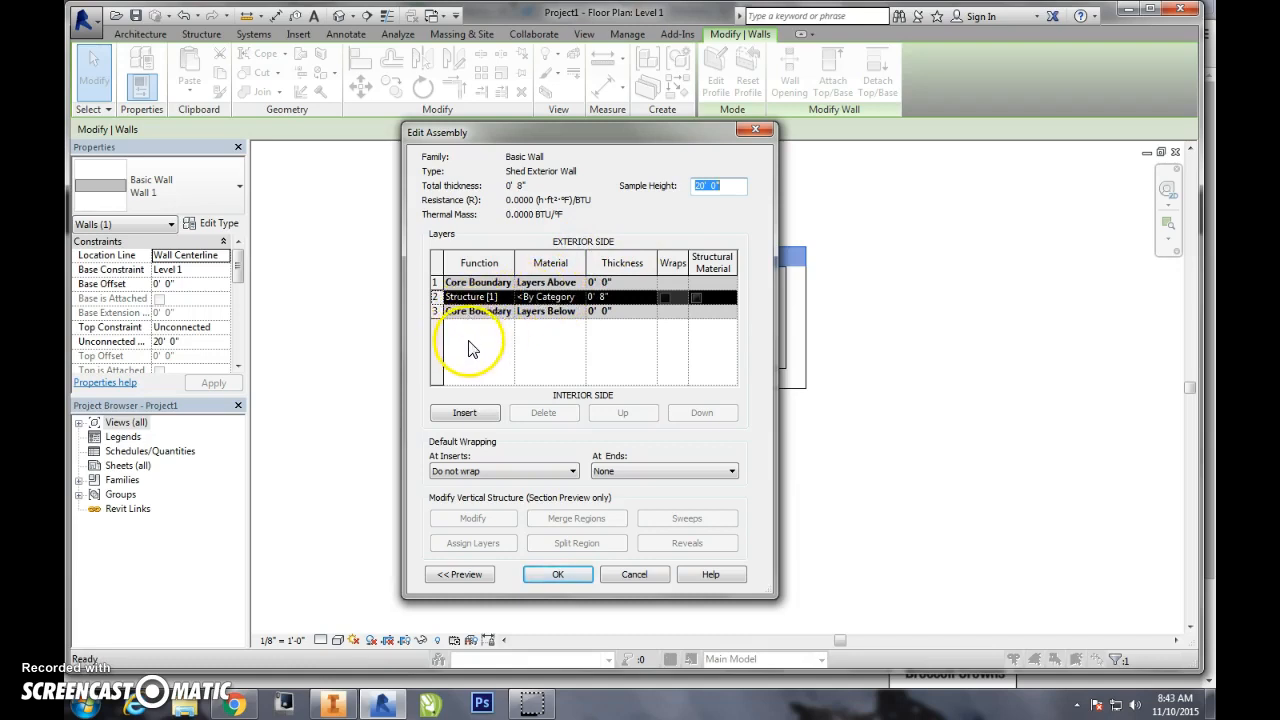
click(464, 412)
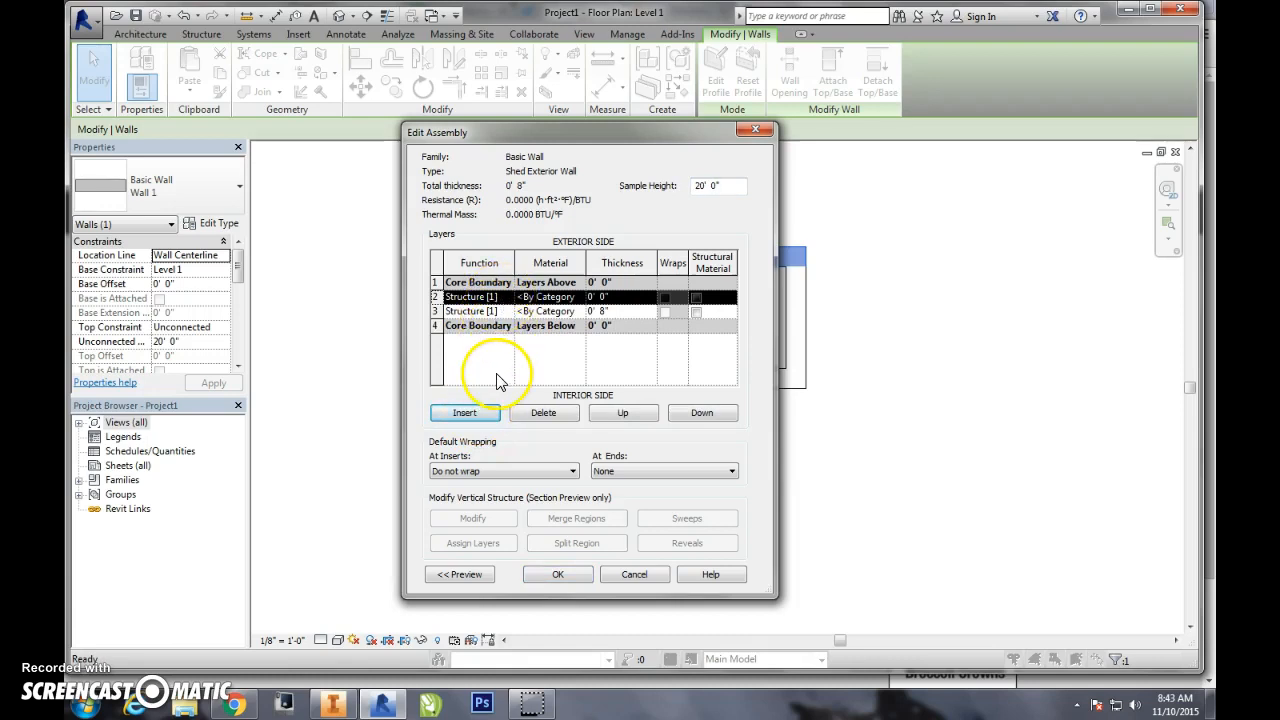
mouse_move(500, 353)
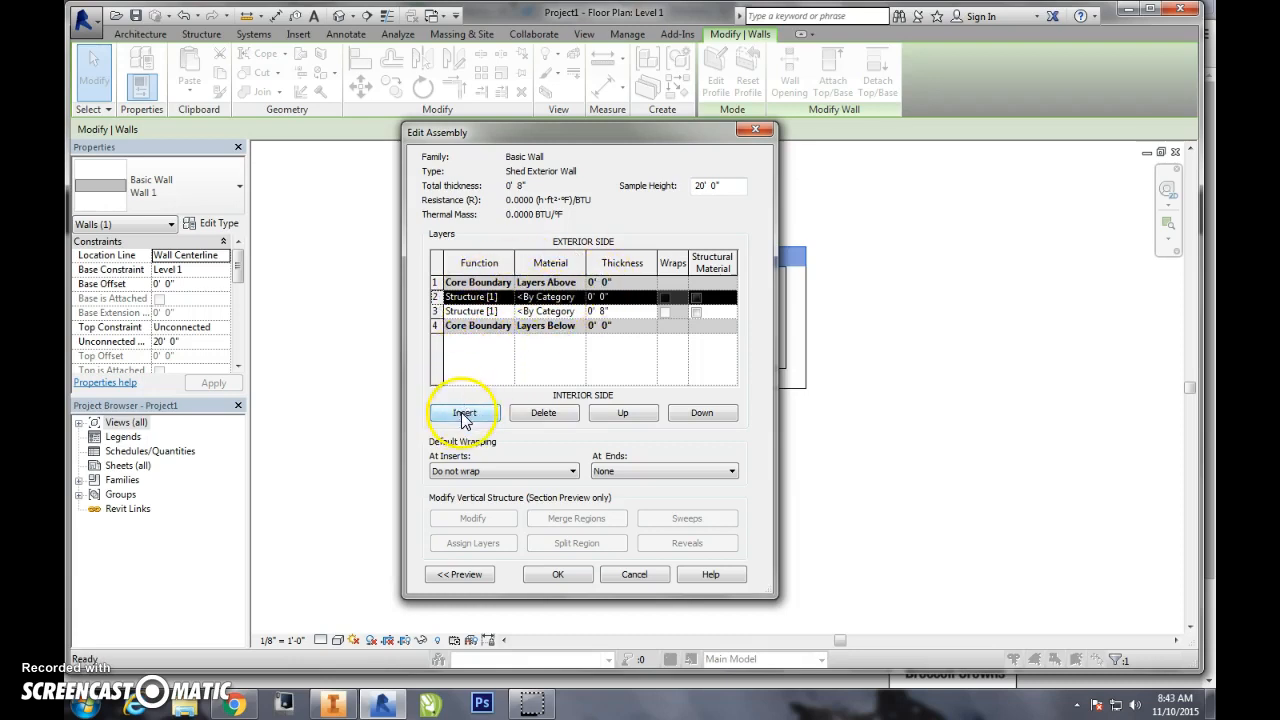
Insert two more layers, placing two outside the exterior core boundary and one inside.
click(463, 412)
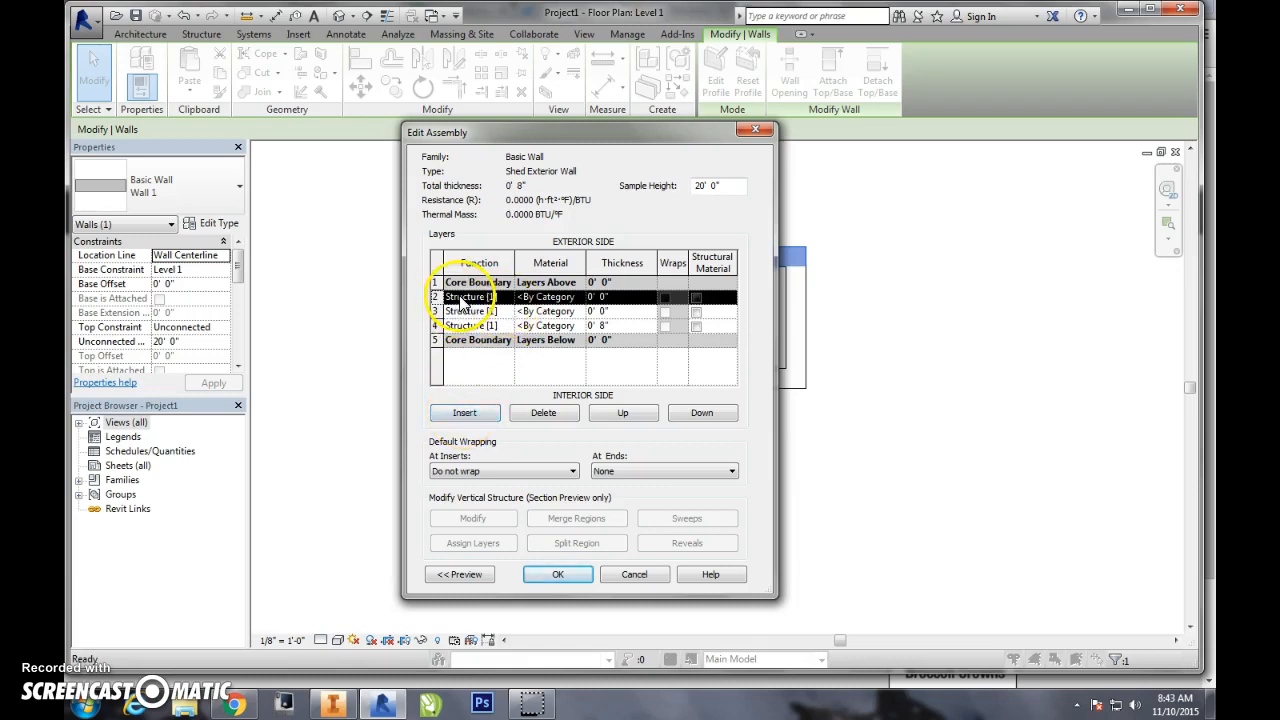
click(464, 412)
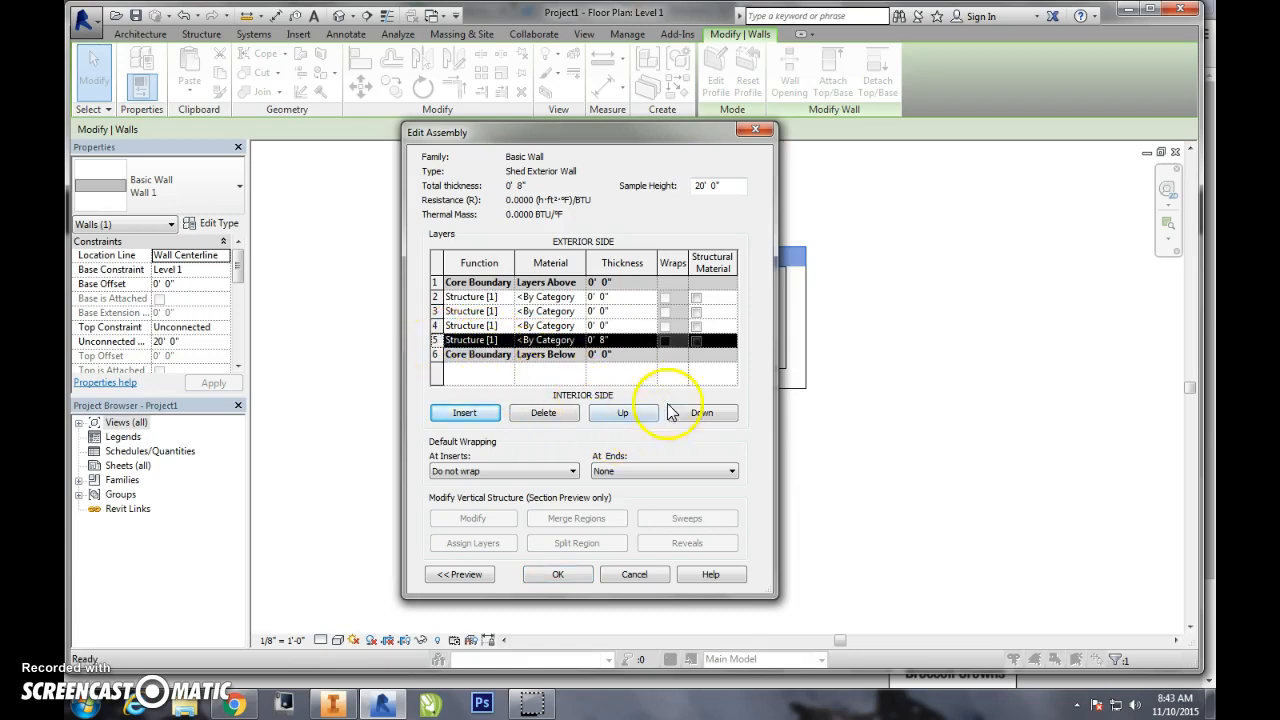
click(702, 412)
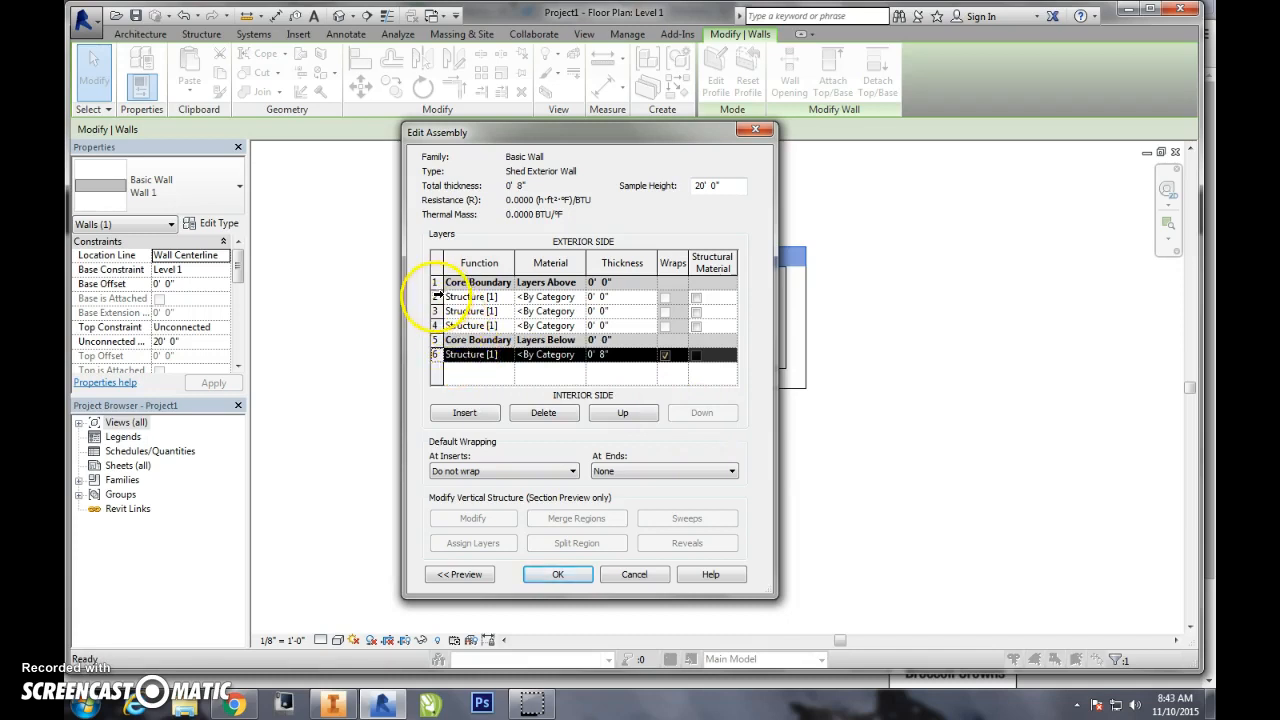
click(622, 412)
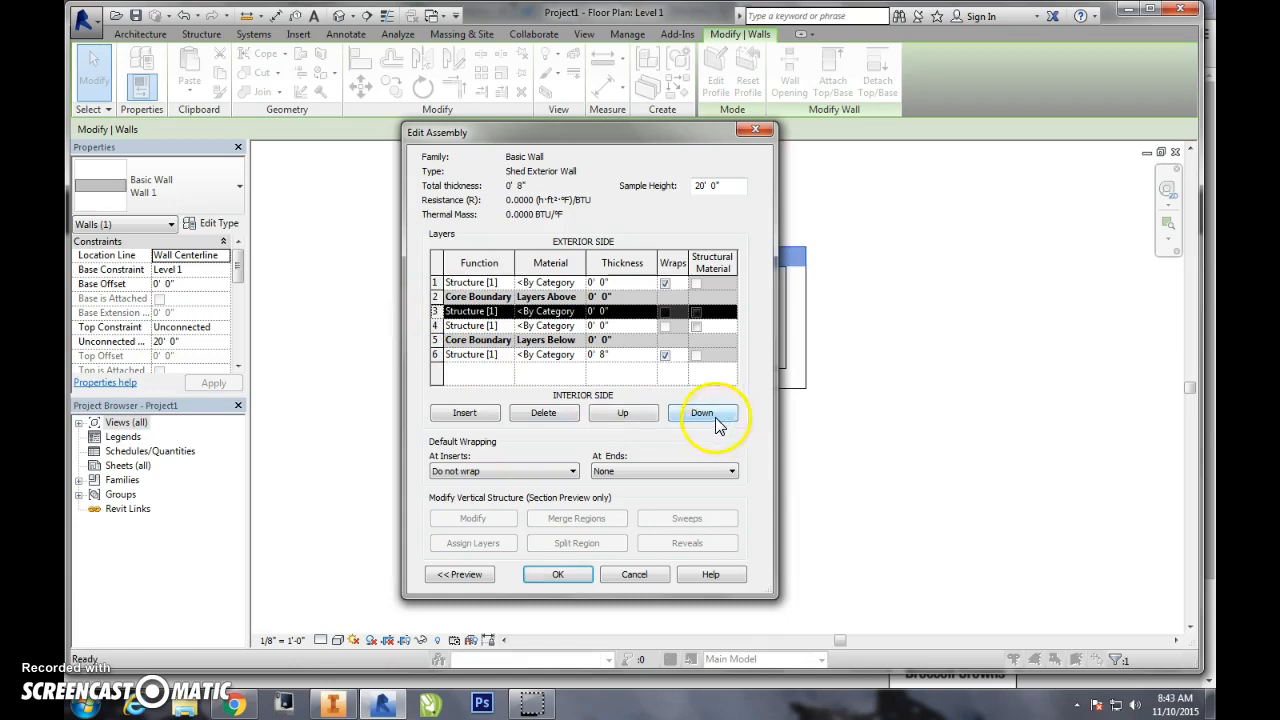
click(703, 412)
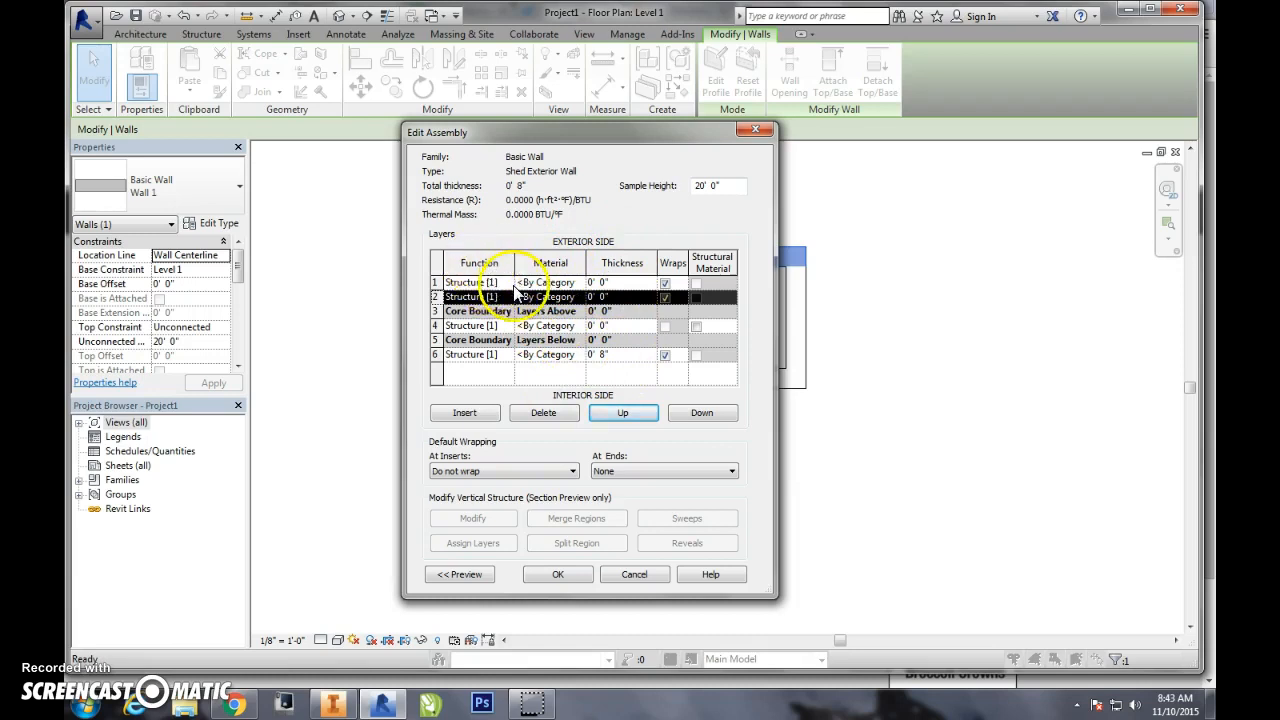
Set outer layers to Finish 1 (3") and Substrate (7/16"), inner to Finish 2 (7/16").
click(470, 282)
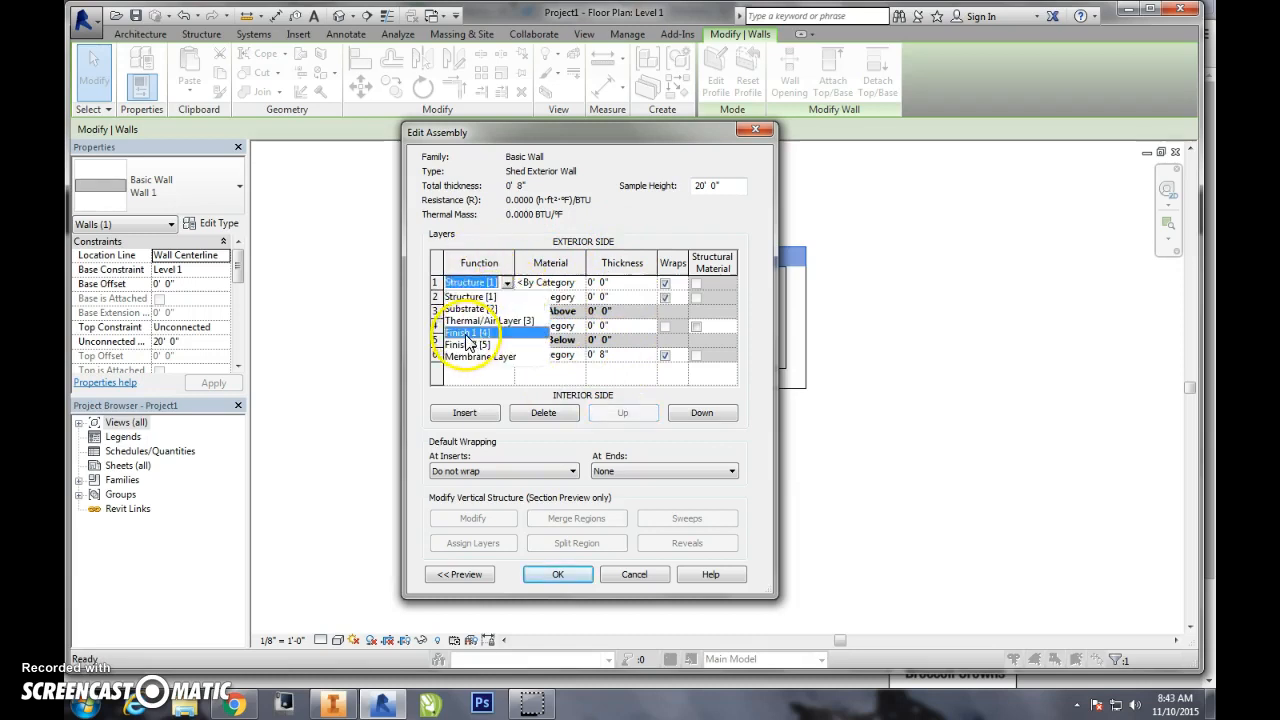
click(622, 412)
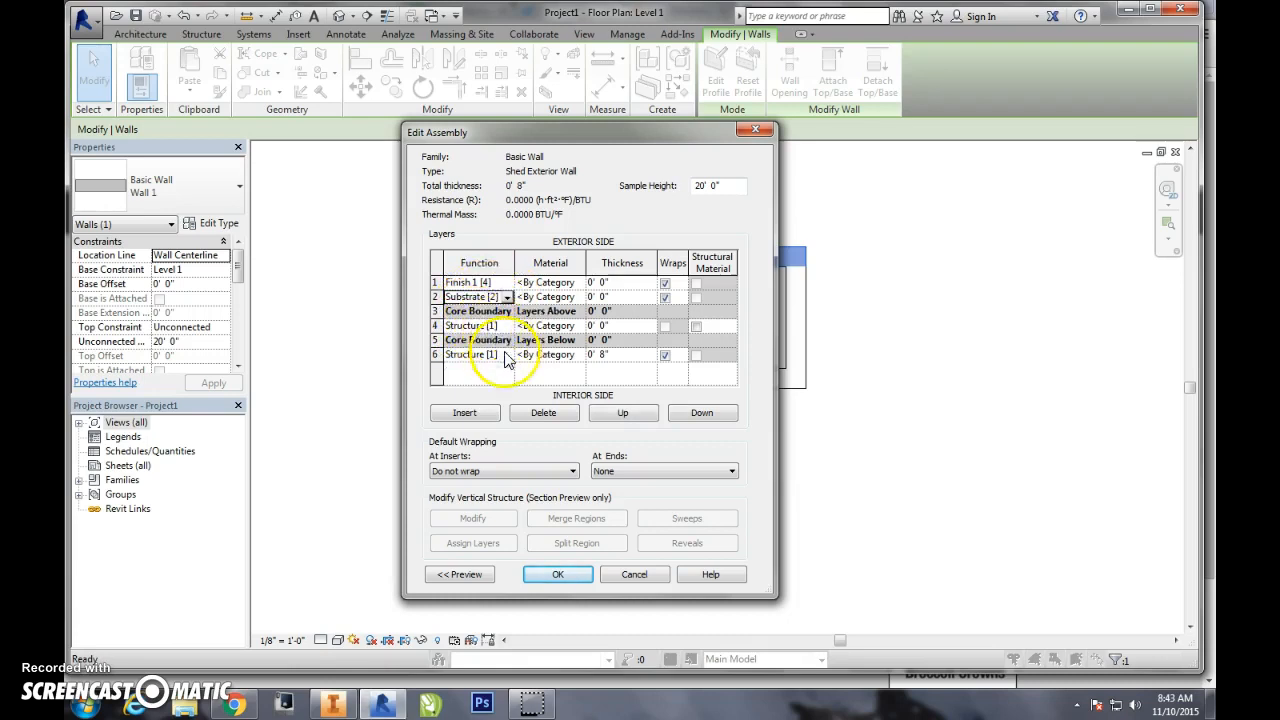
click(469, 354)
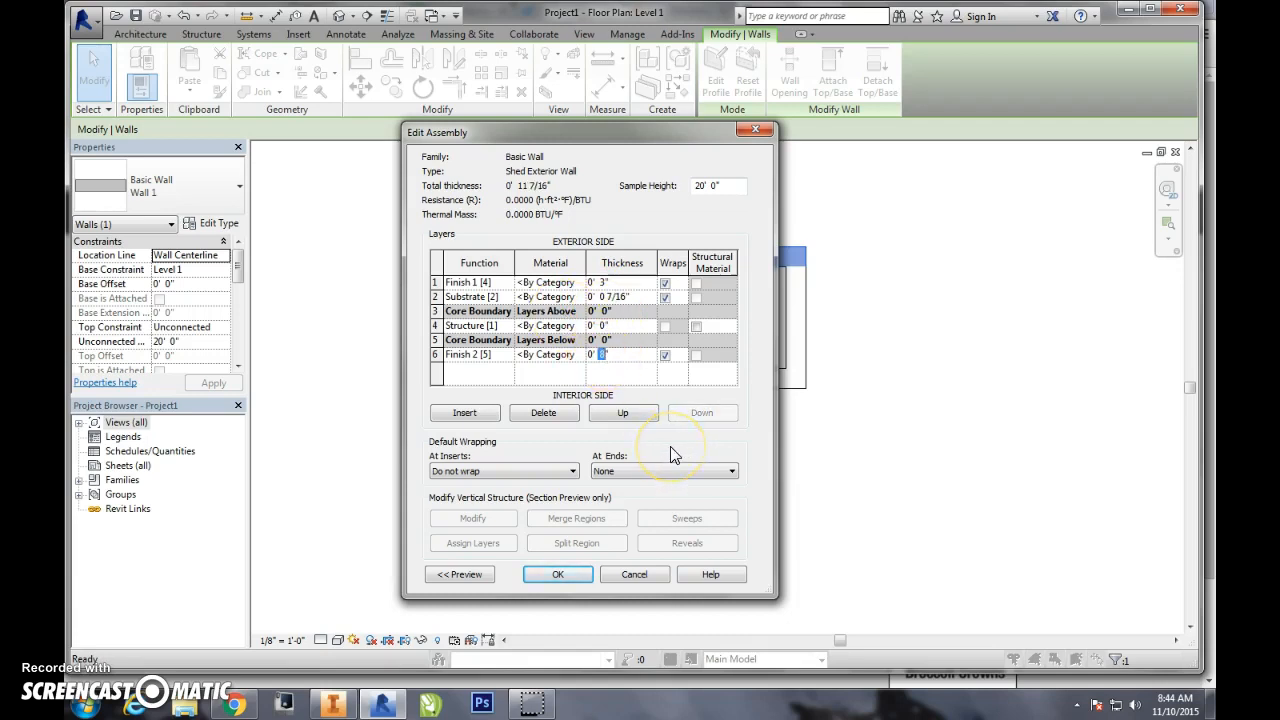
text(0' 7/16")
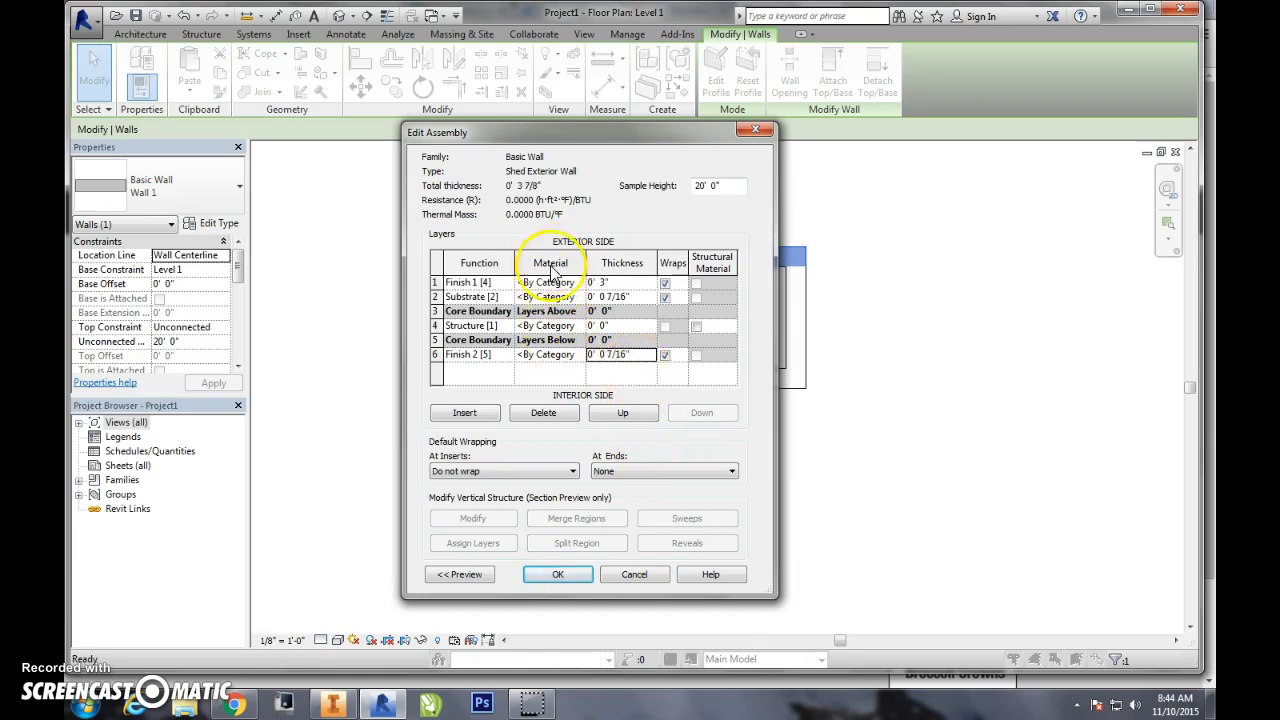
mouse_move(580, 290)
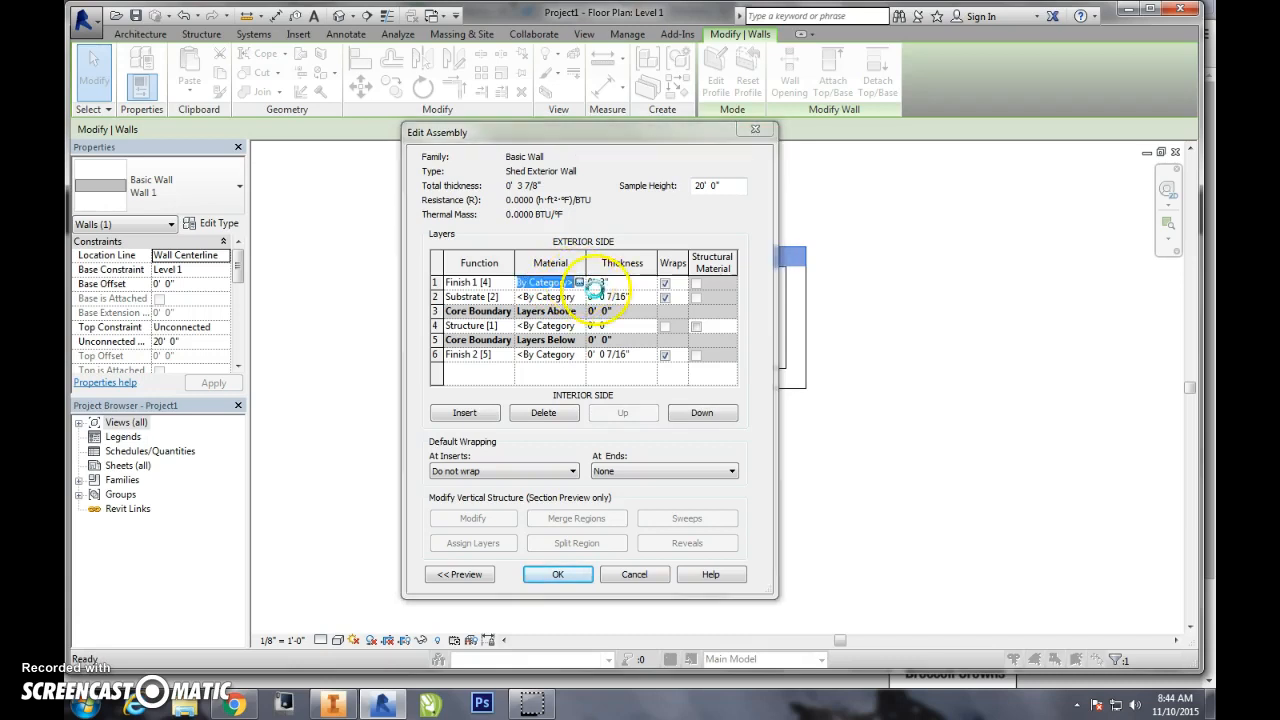
Create a new material for the Finish 1 layer and rename it Brick.
click(597, 281)
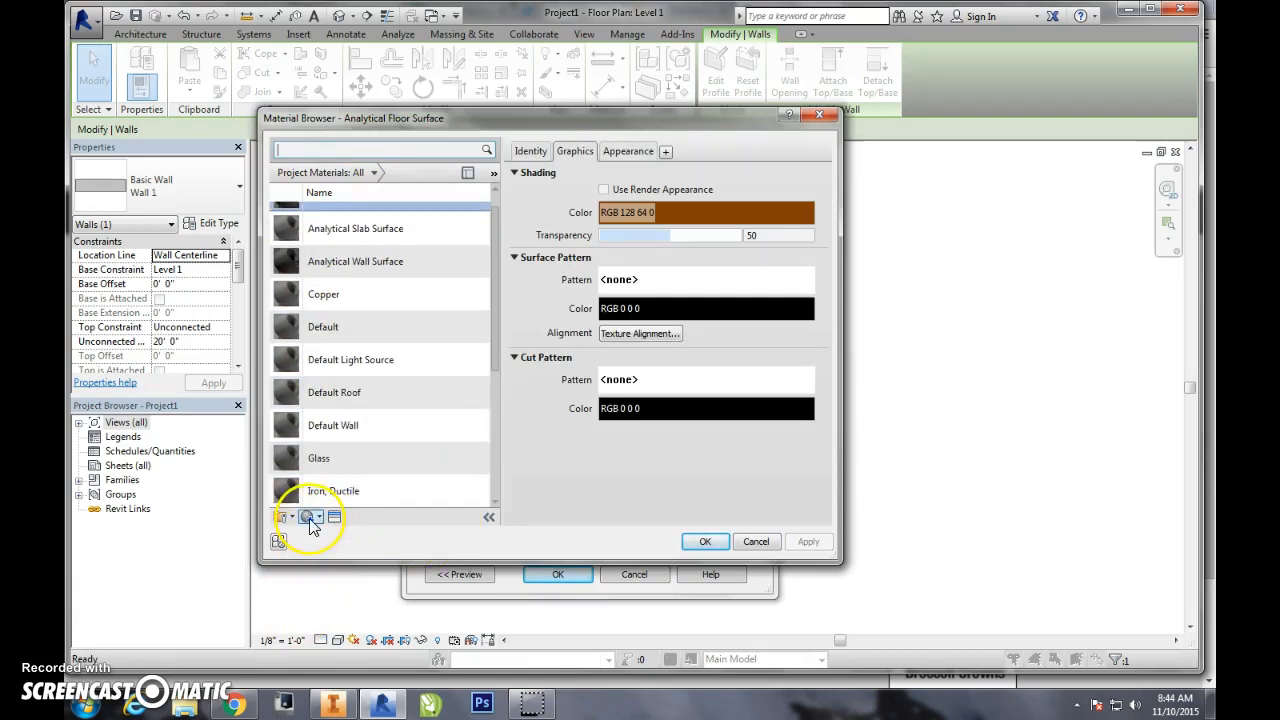
click(308, 517)
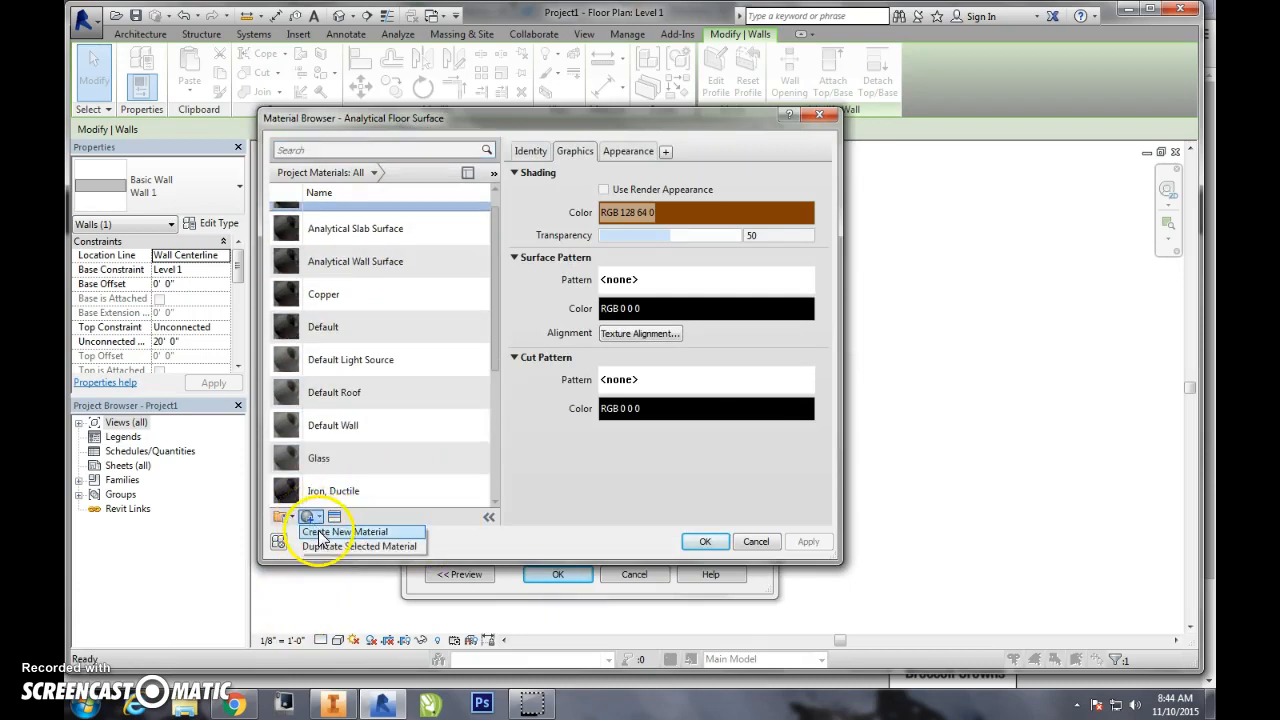
click(327, 531)
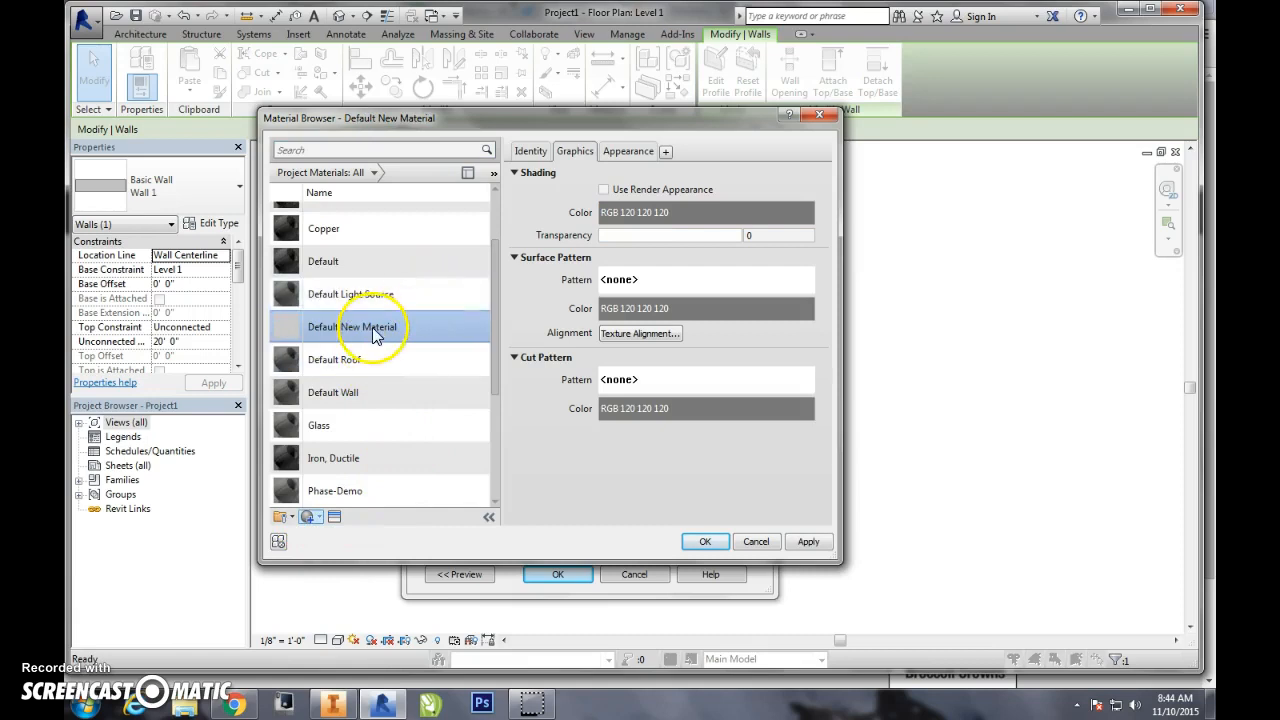
right_click(352, 327)
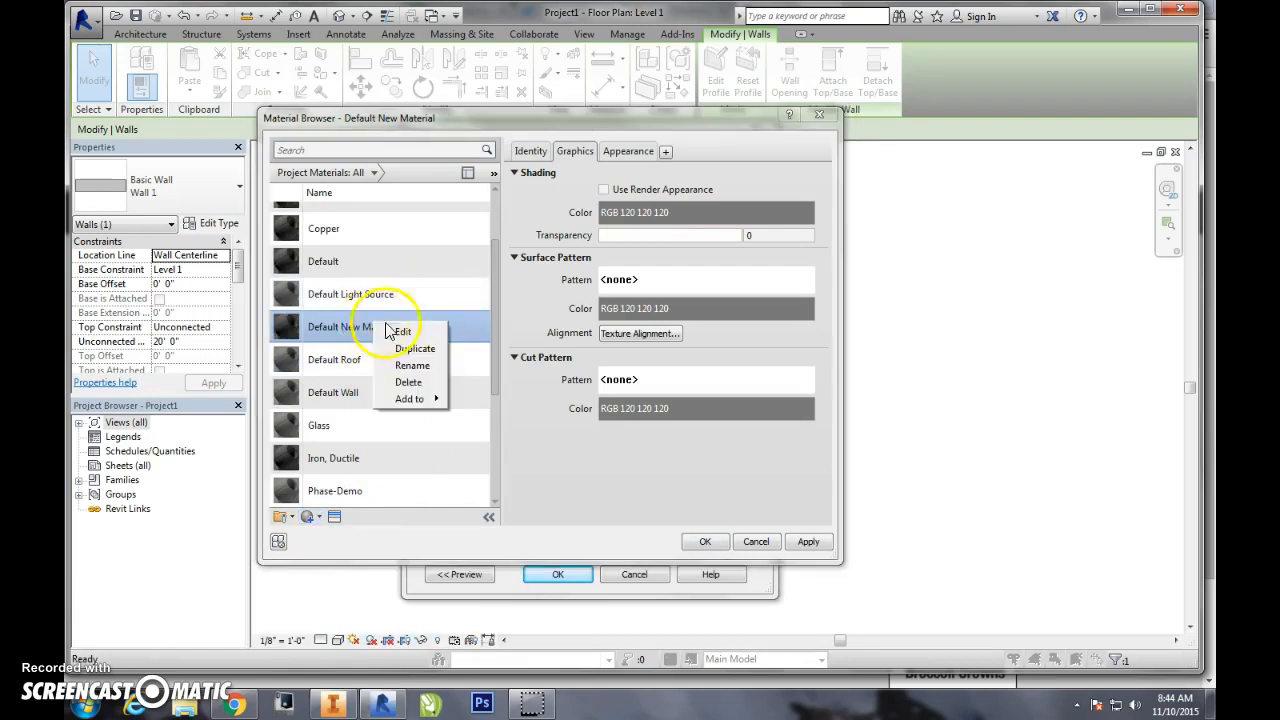
click(412, 365)
text(Brick)
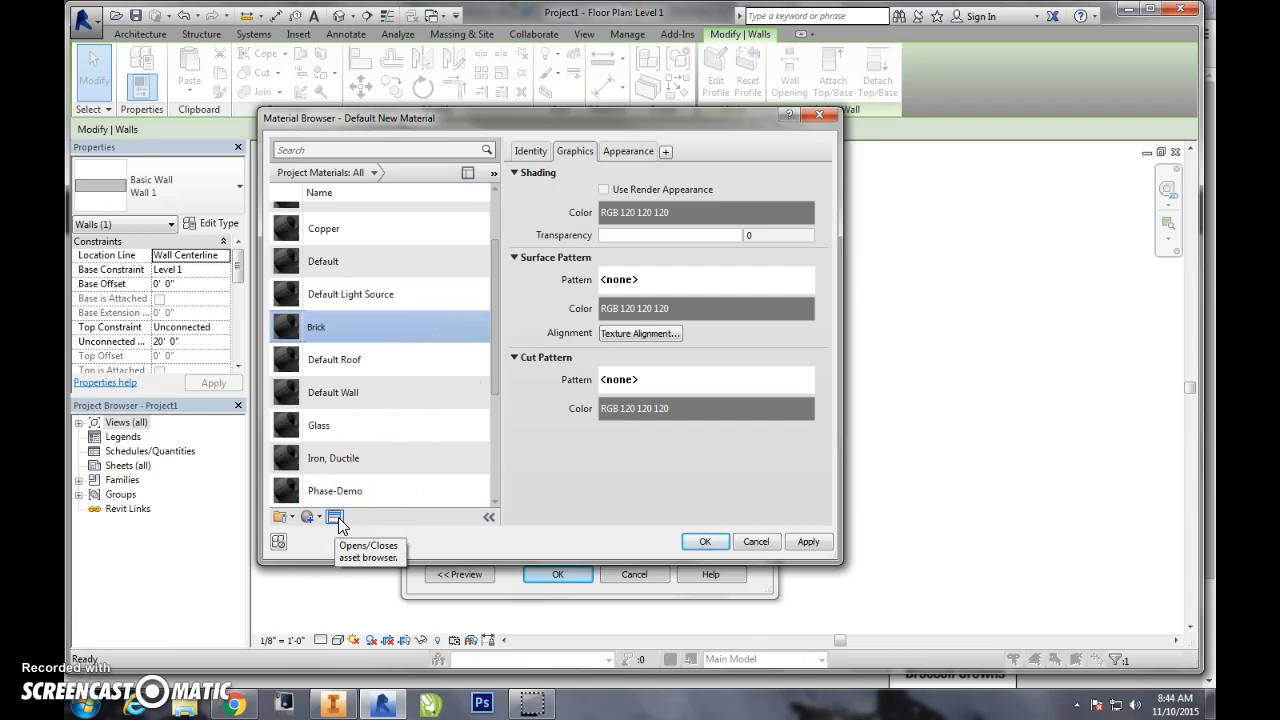
Browse the appearance library to the Masonry brick assets.
click(335, 517)
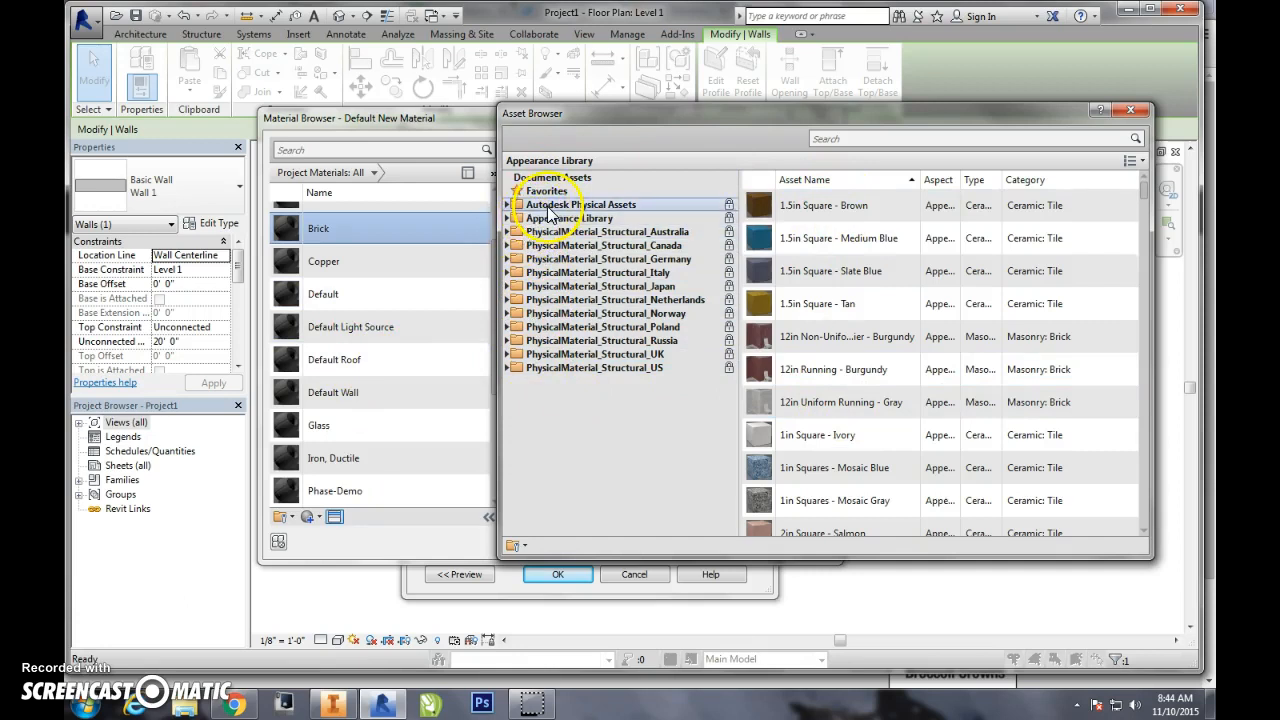
click(510, 218)
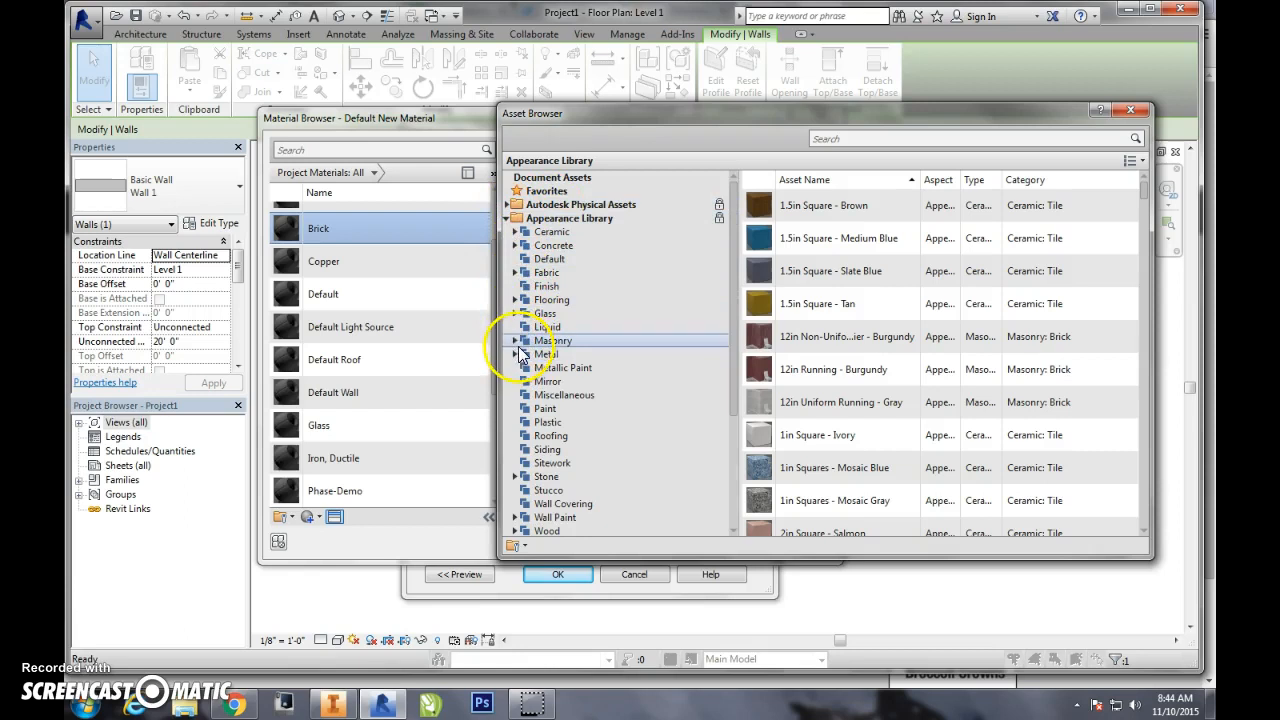
click(552, 354)
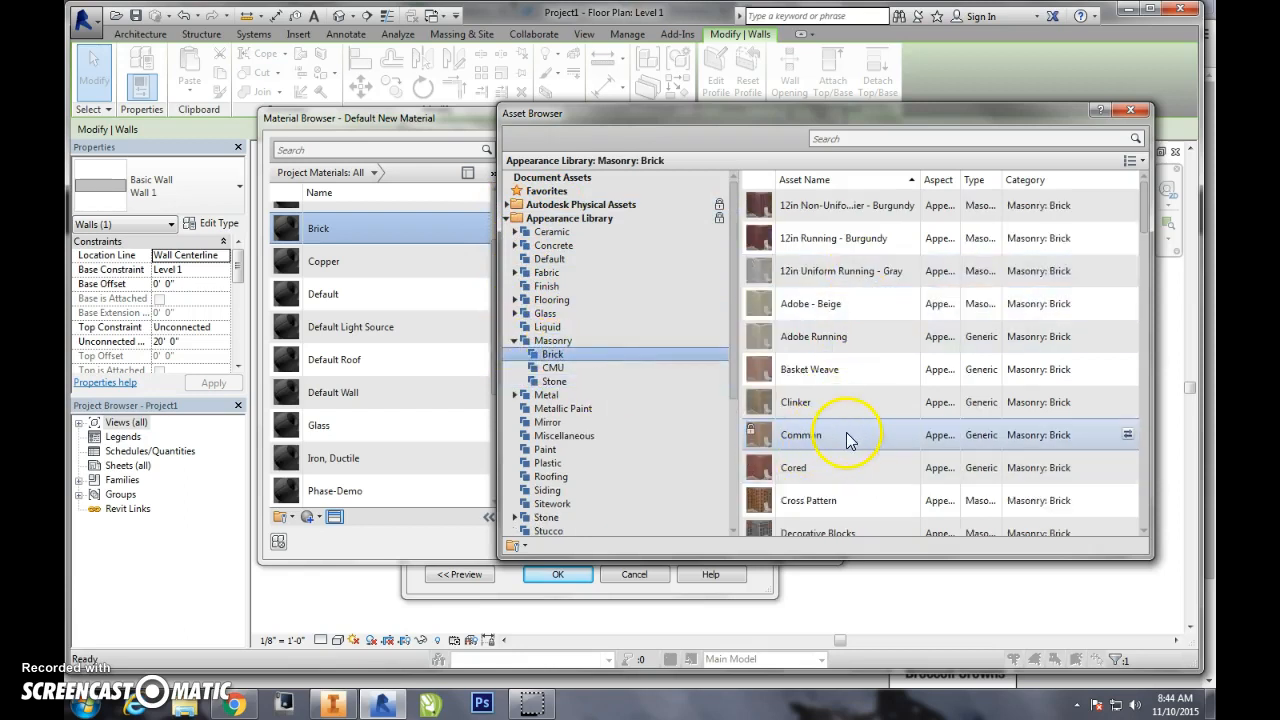
mouse_move(1130, 435)
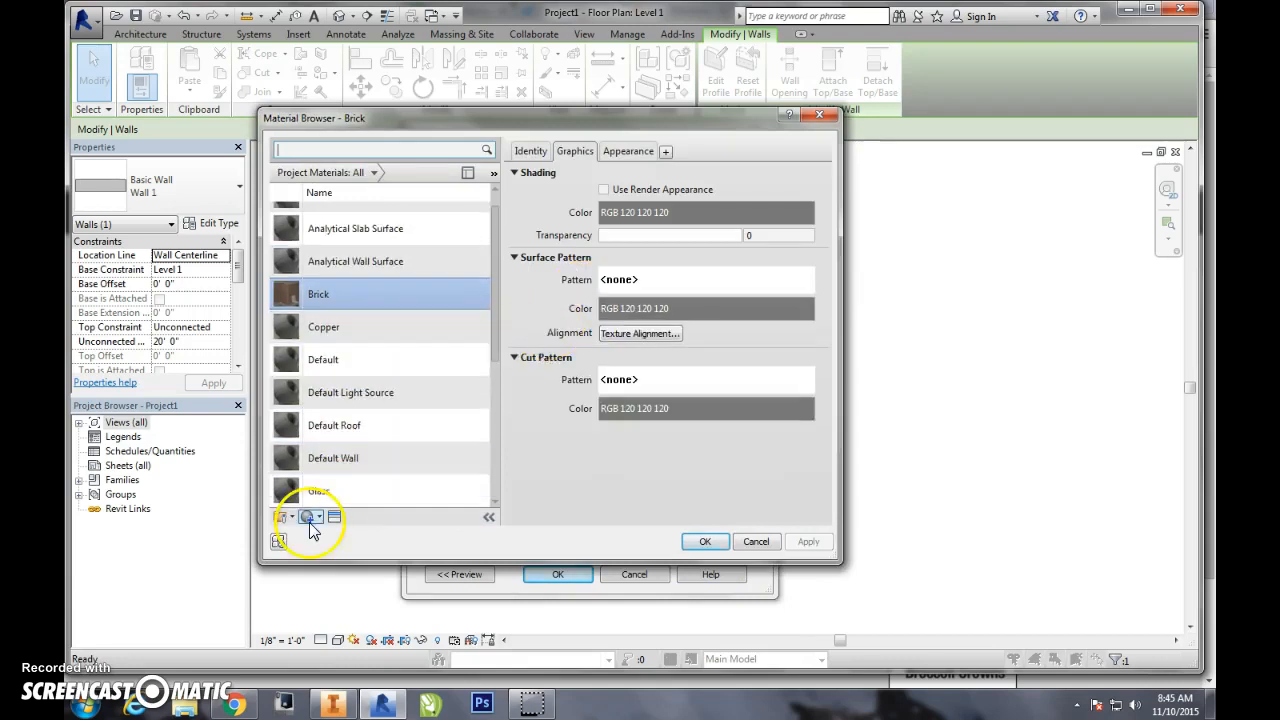
Make a new Plywood material using the Wood Panels 'Plywood - New' appearance.
click(308, 516)
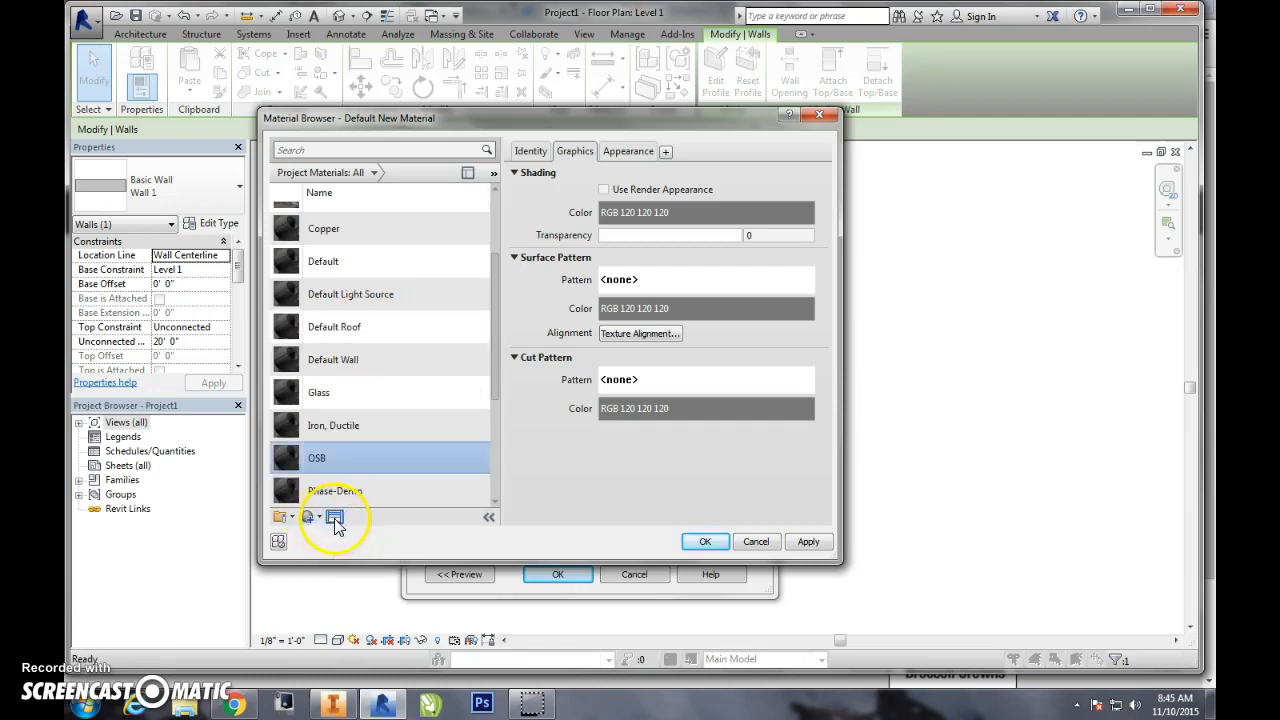
click(334, 516)
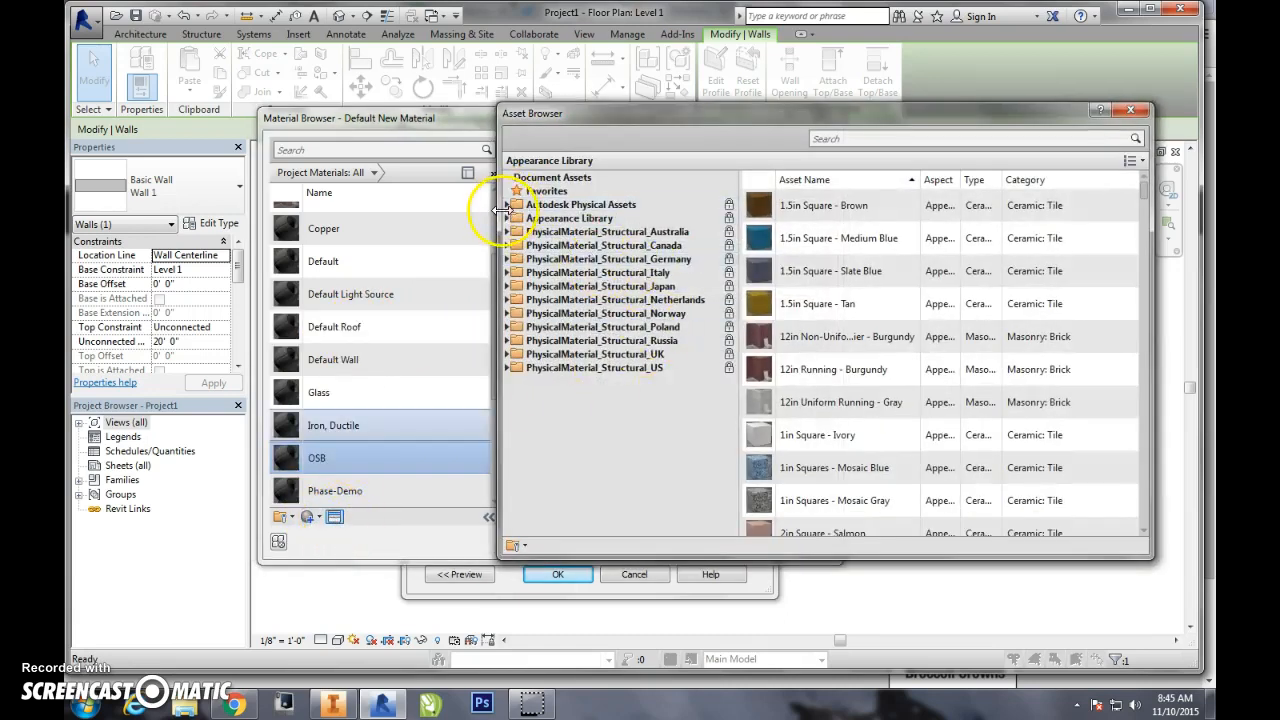
click(516, 218)
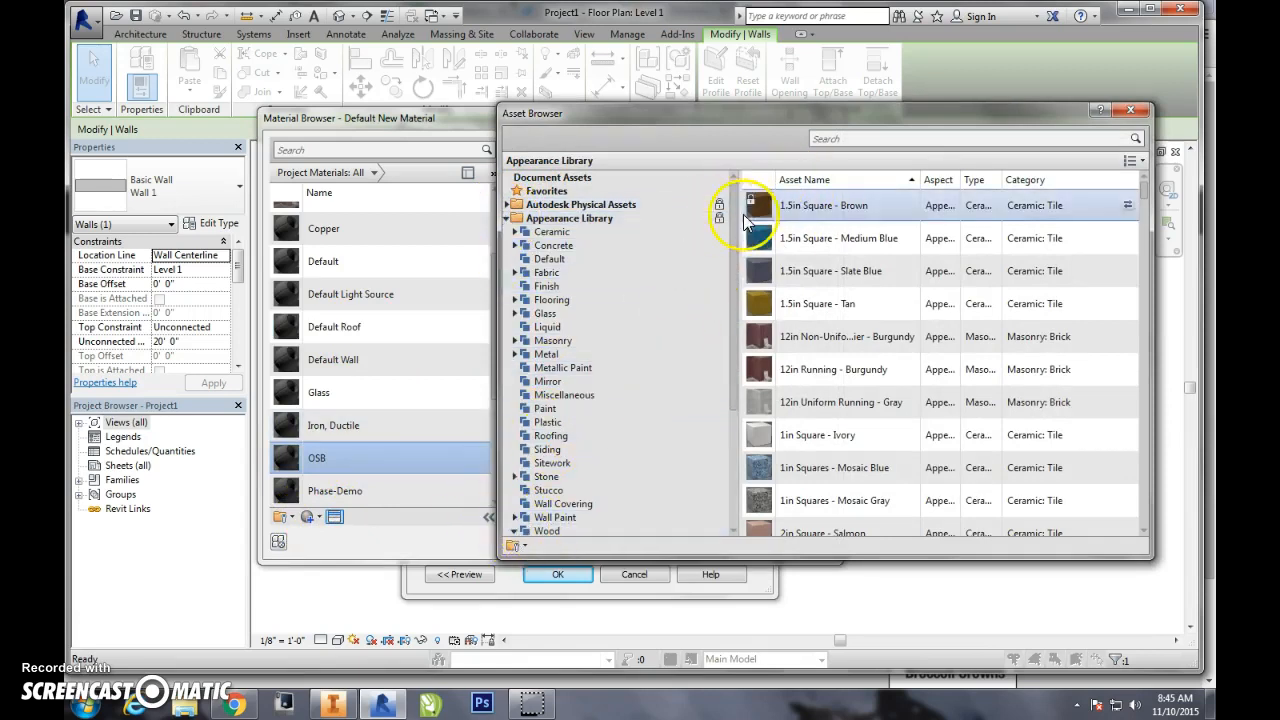
scroll(down, 3)
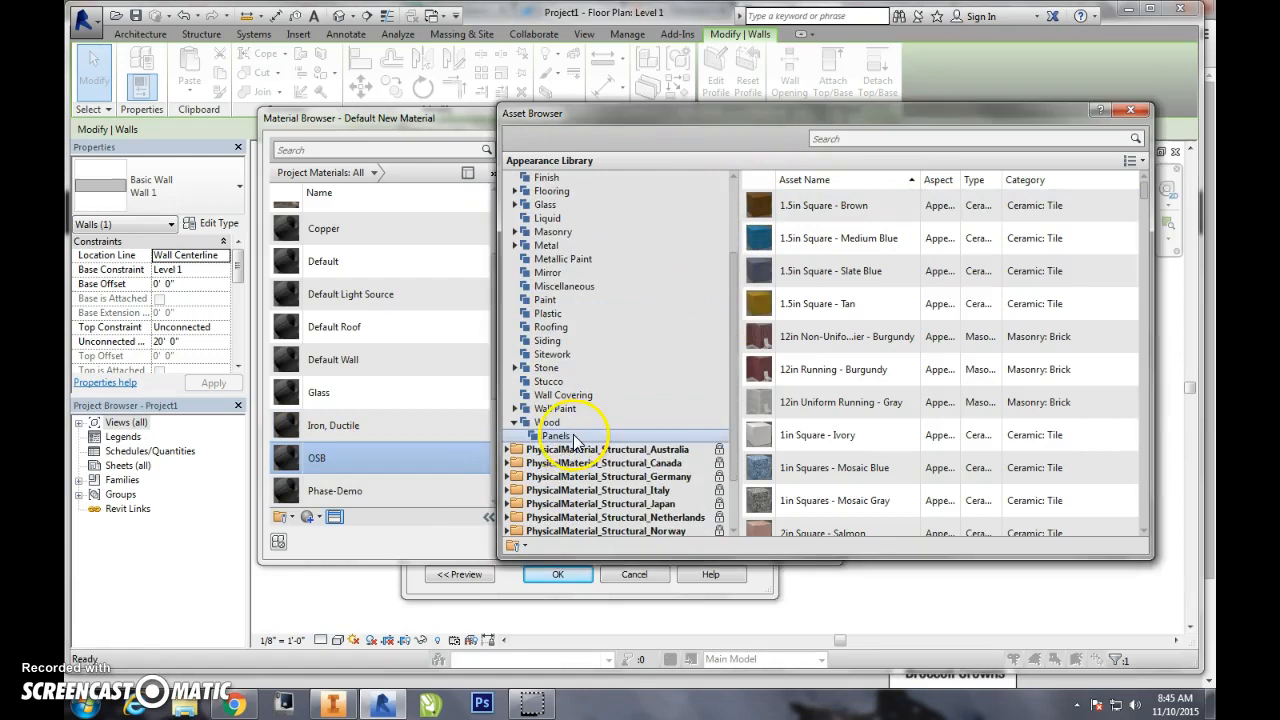
click(556, 435)
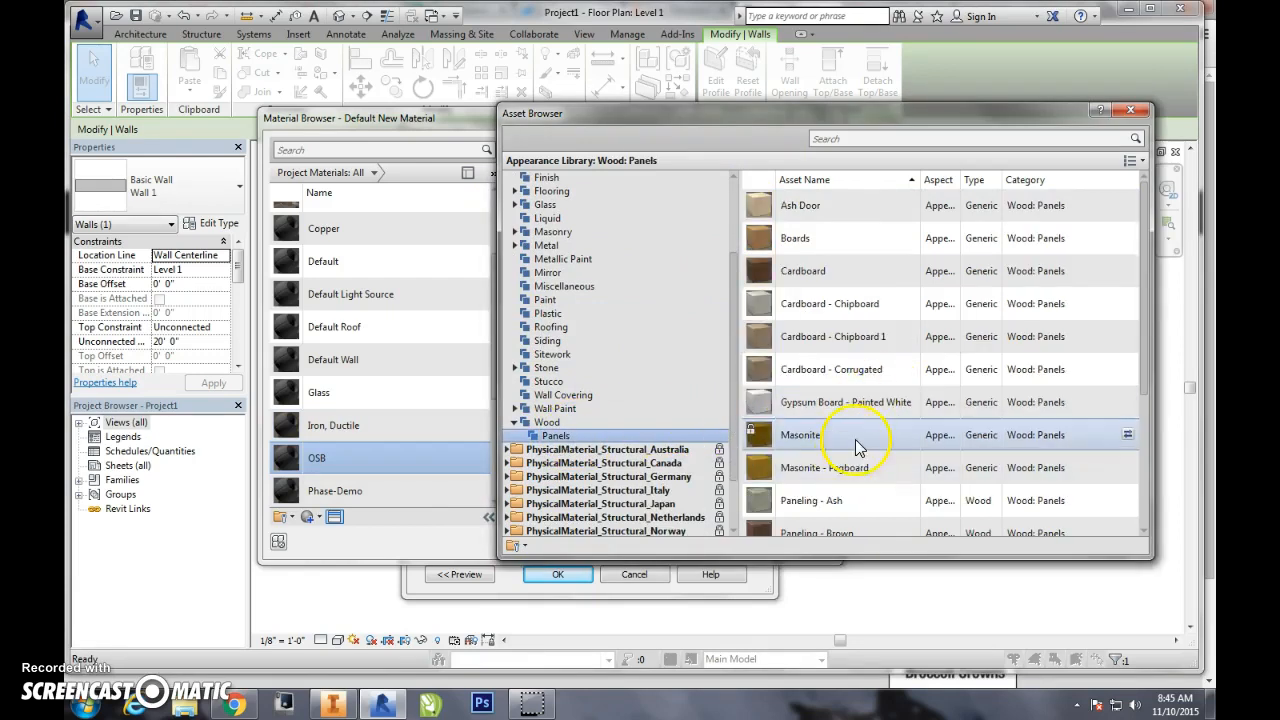
scroll(down, 3)
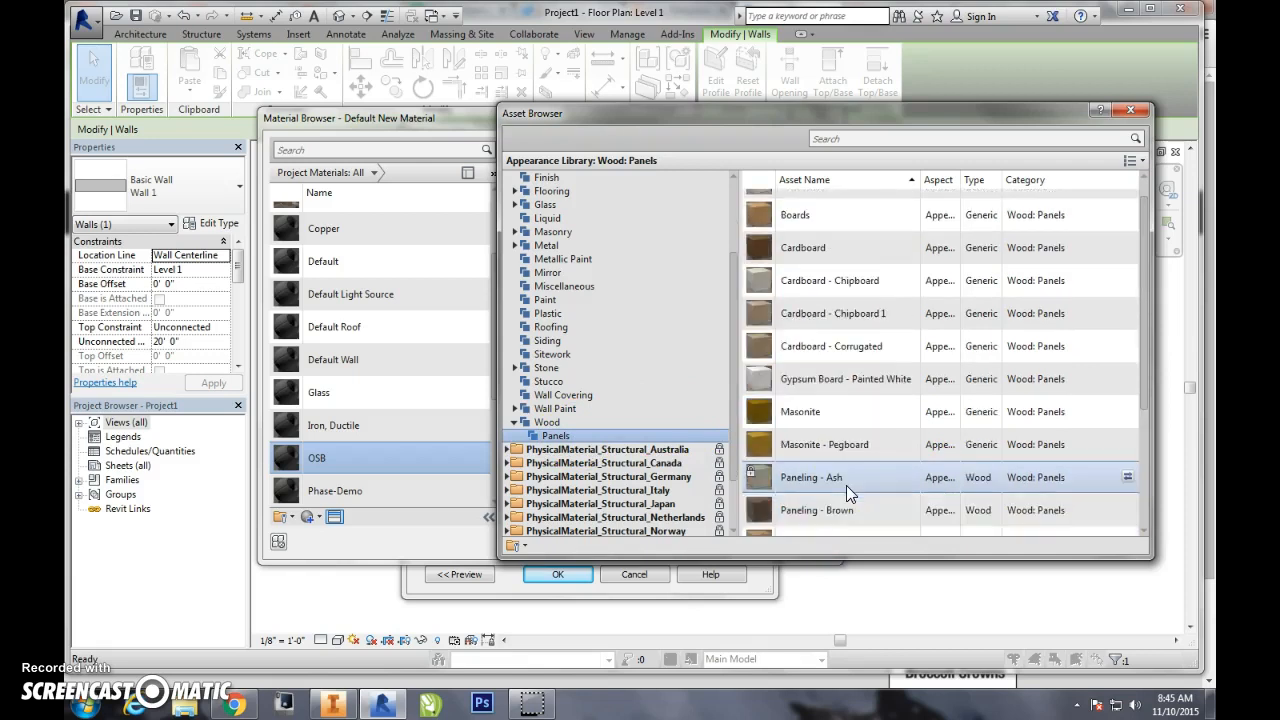
scroll(down, 3)
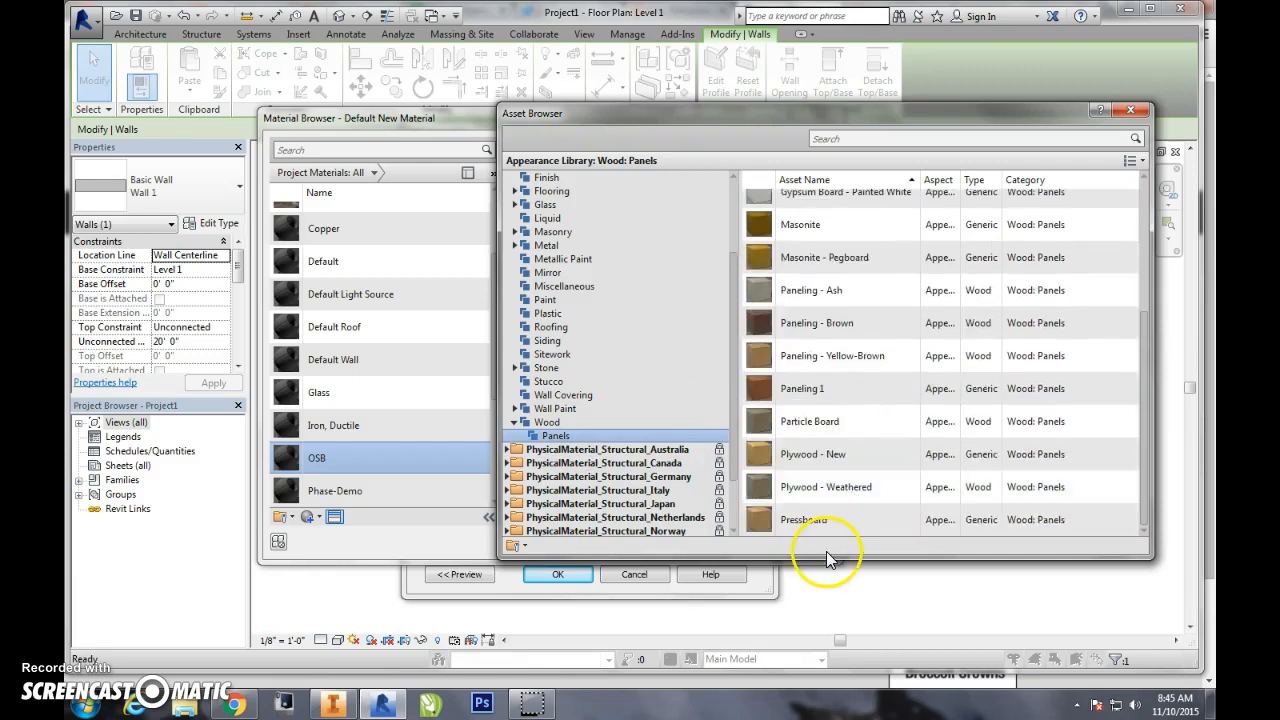
click(812, 454)
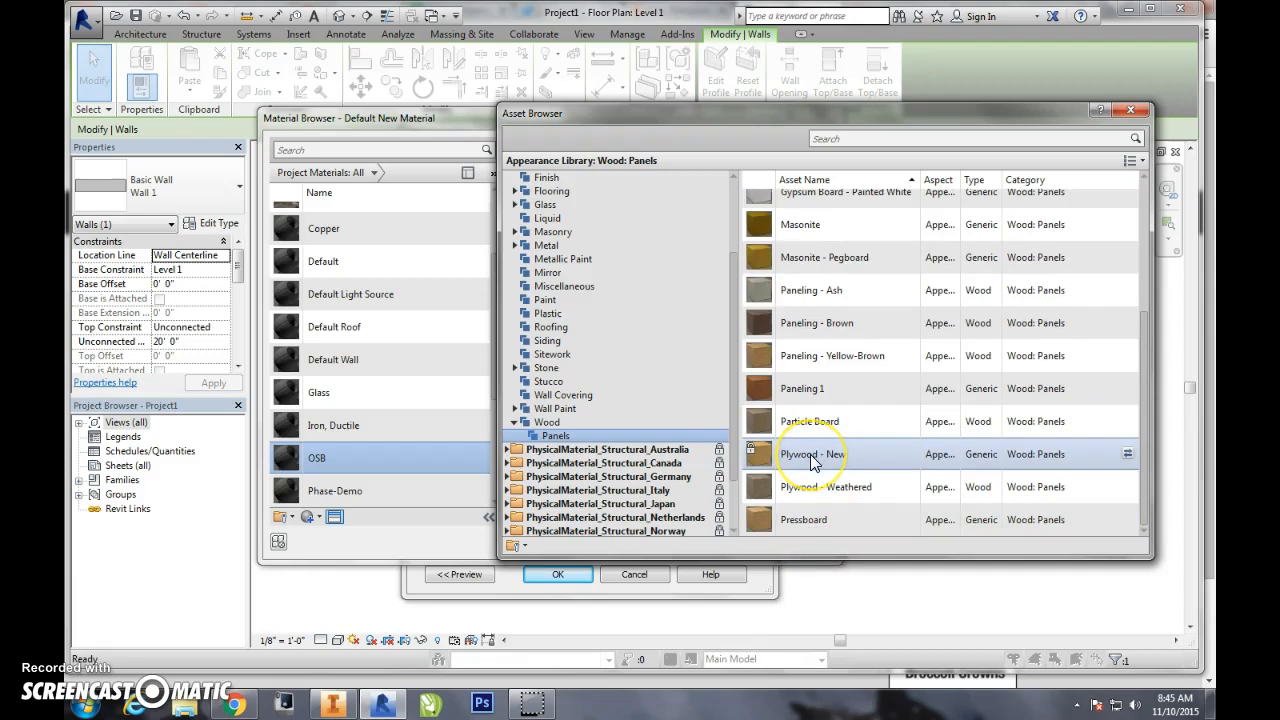
mouse_move(1175, 463)
text(Plywood)
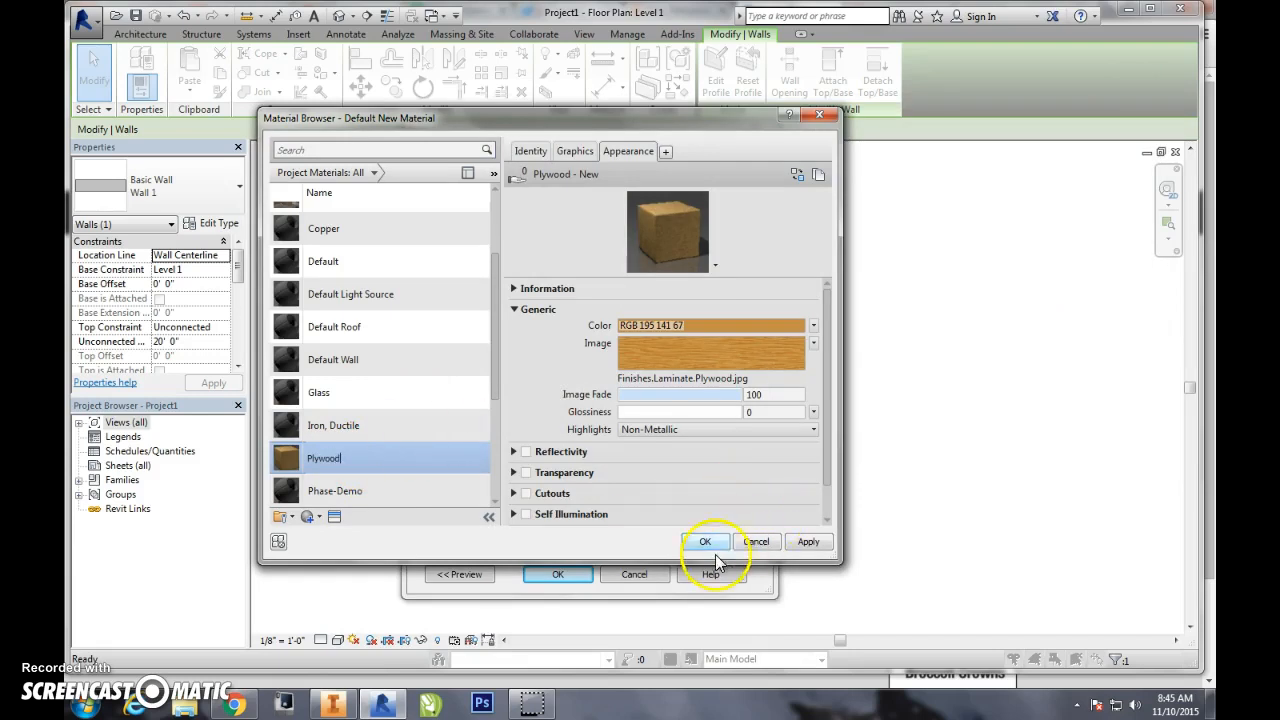
Confirm the Plywood material and apply it to the interior Finish 2 layer.
click(705, 541)
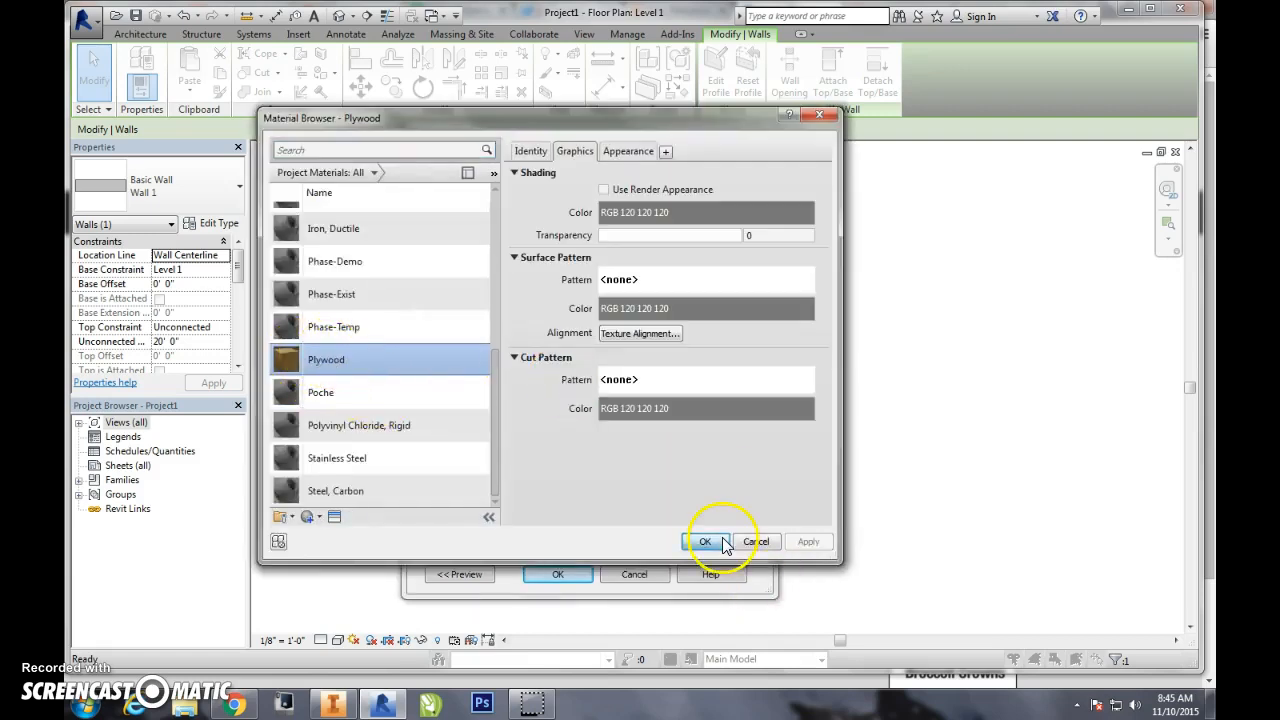
click(705, 541)
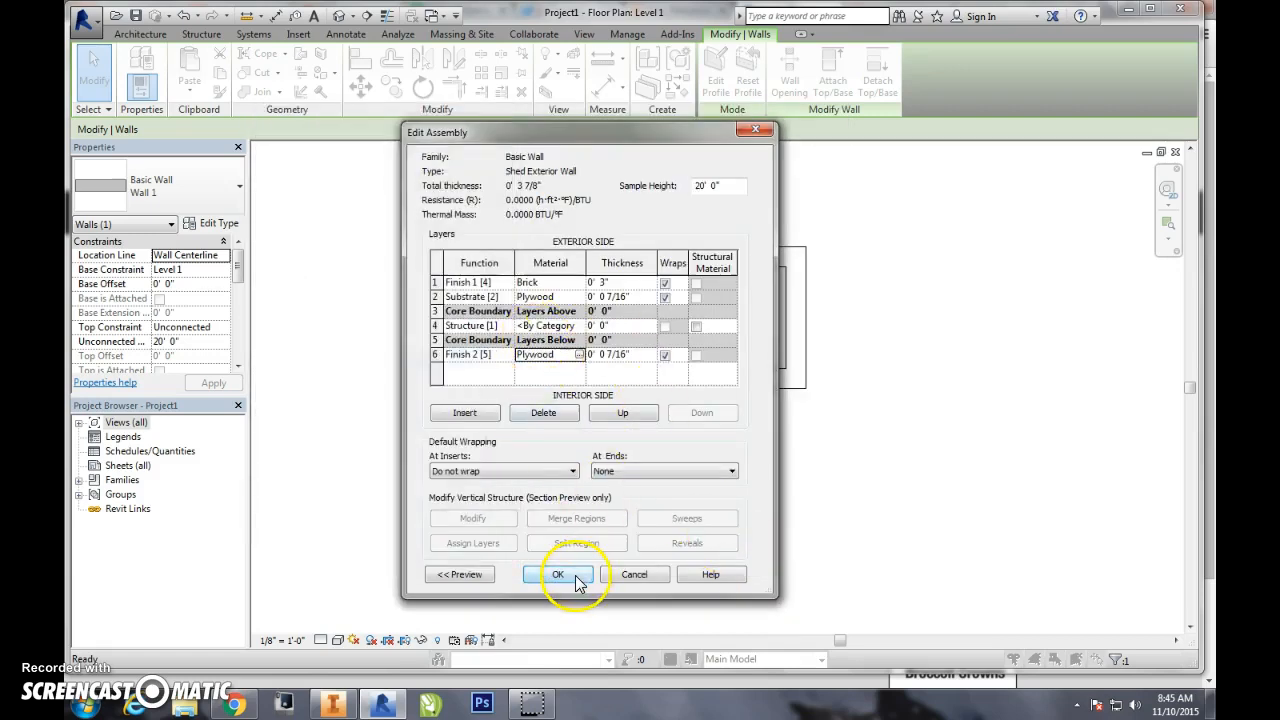
Dismiss the zero-thickness core error, set Structure to 3.5", and browse its material.
click(558, 574)
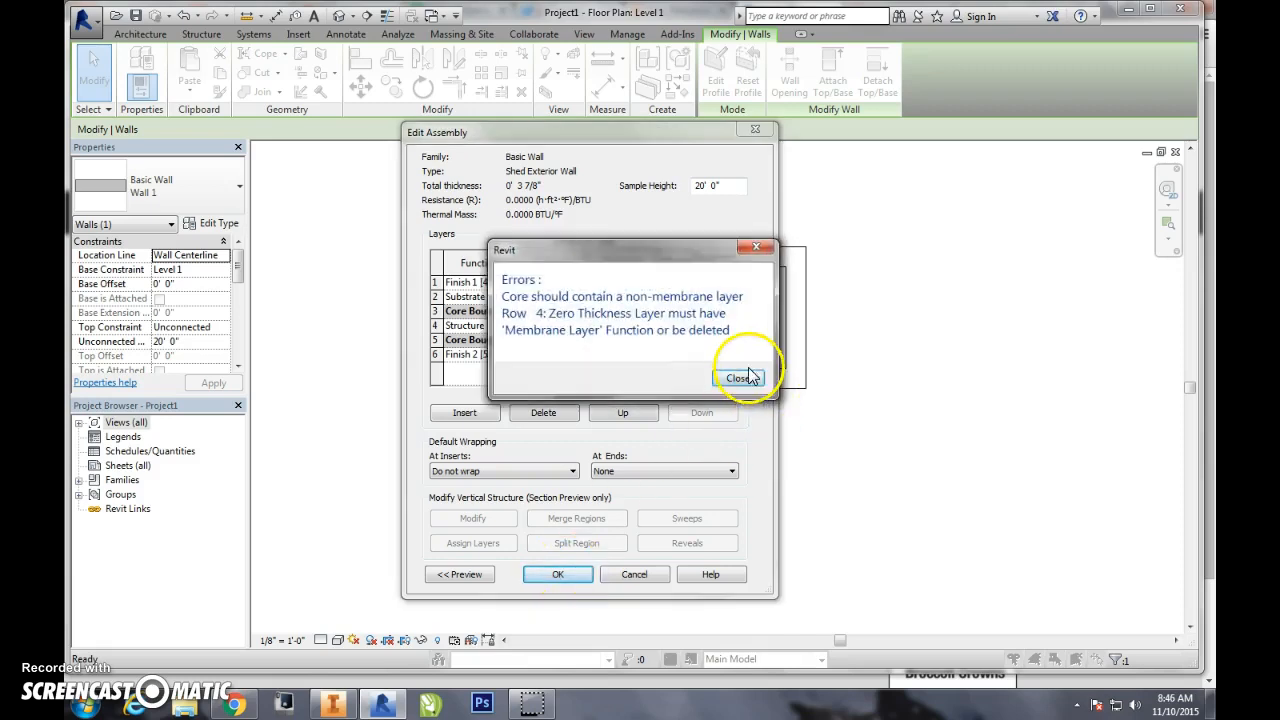
click(738, 378)
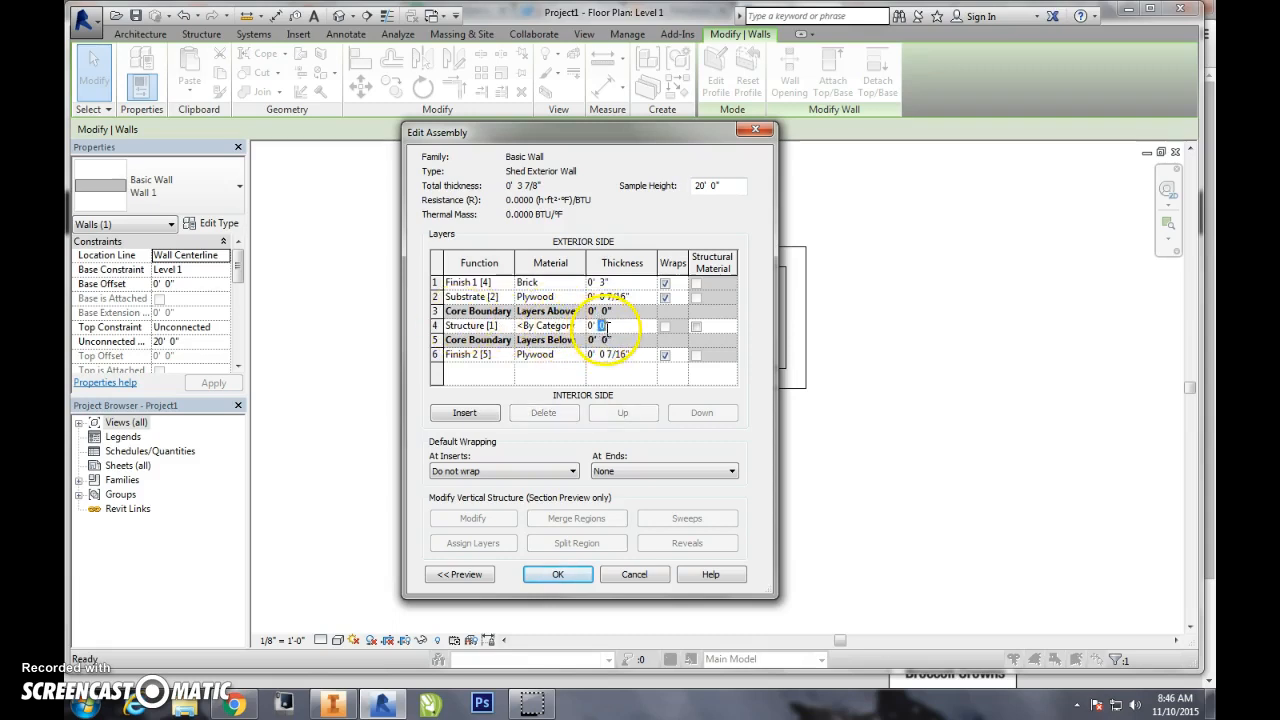
text(3.5)
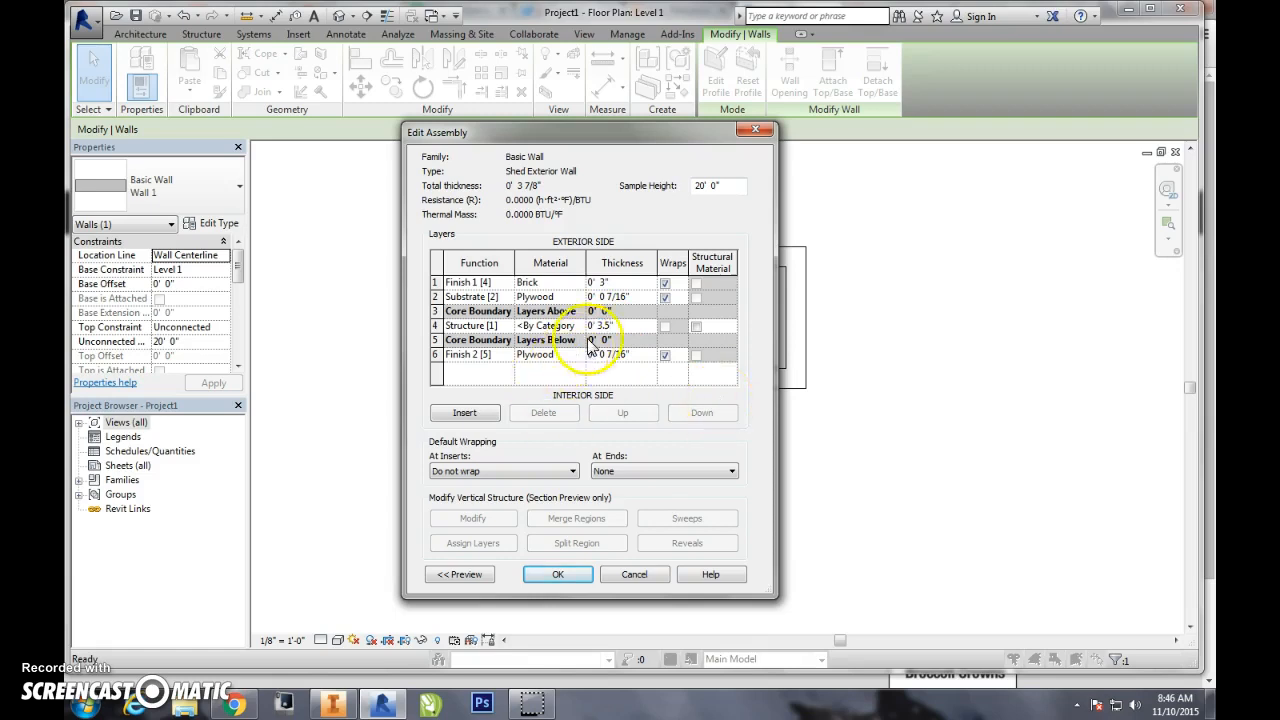
click(548, 296)
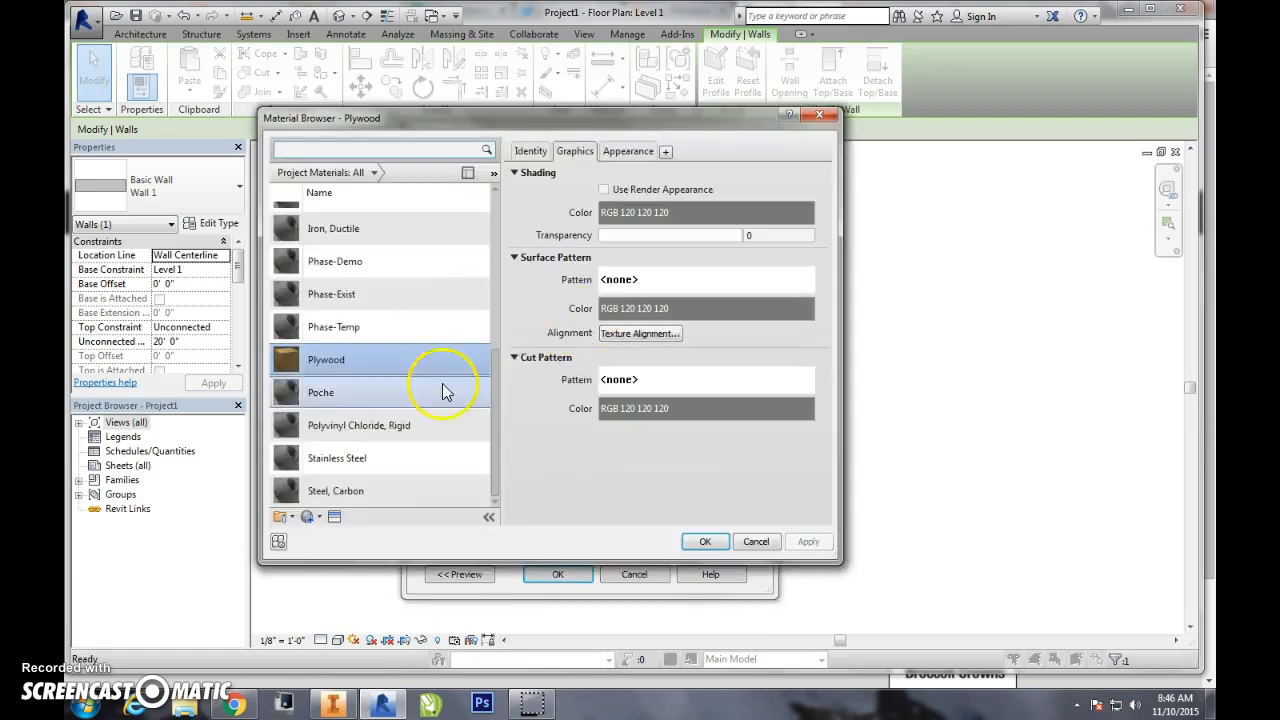
Create a Stud Layer material with the Wood Yellow Pine appearance.
click(285, 516)
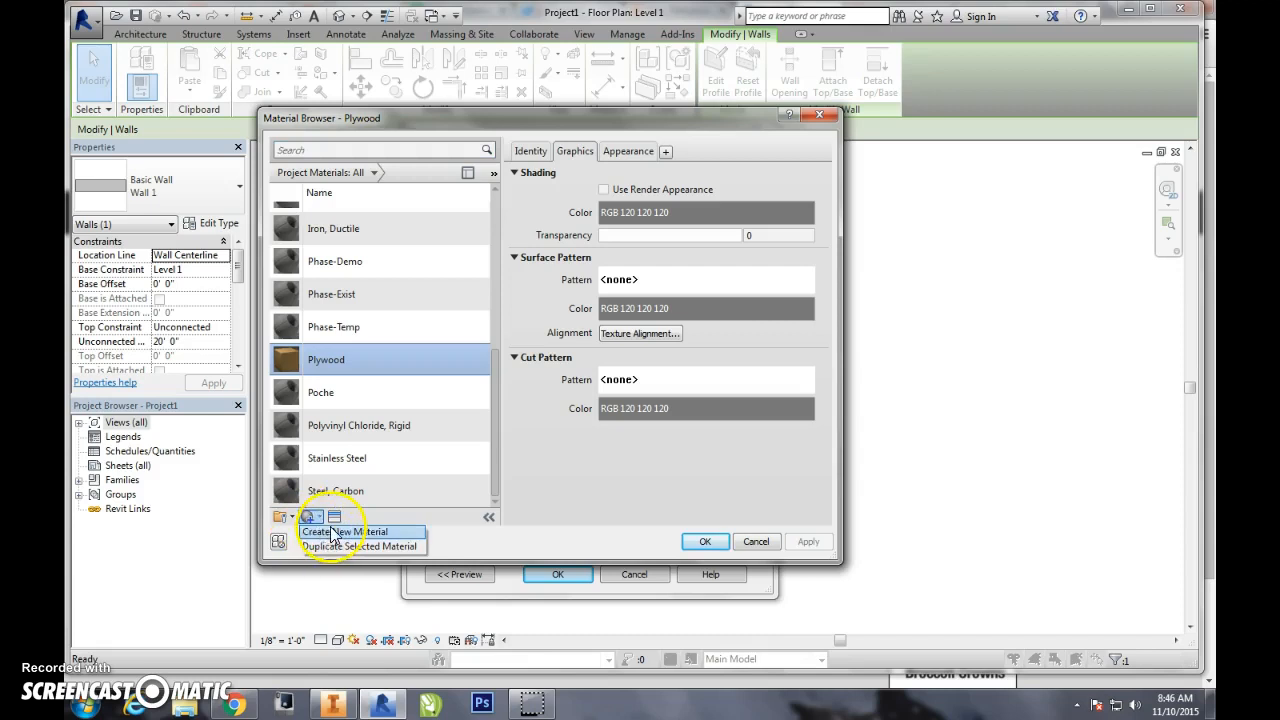
click(335, 531)
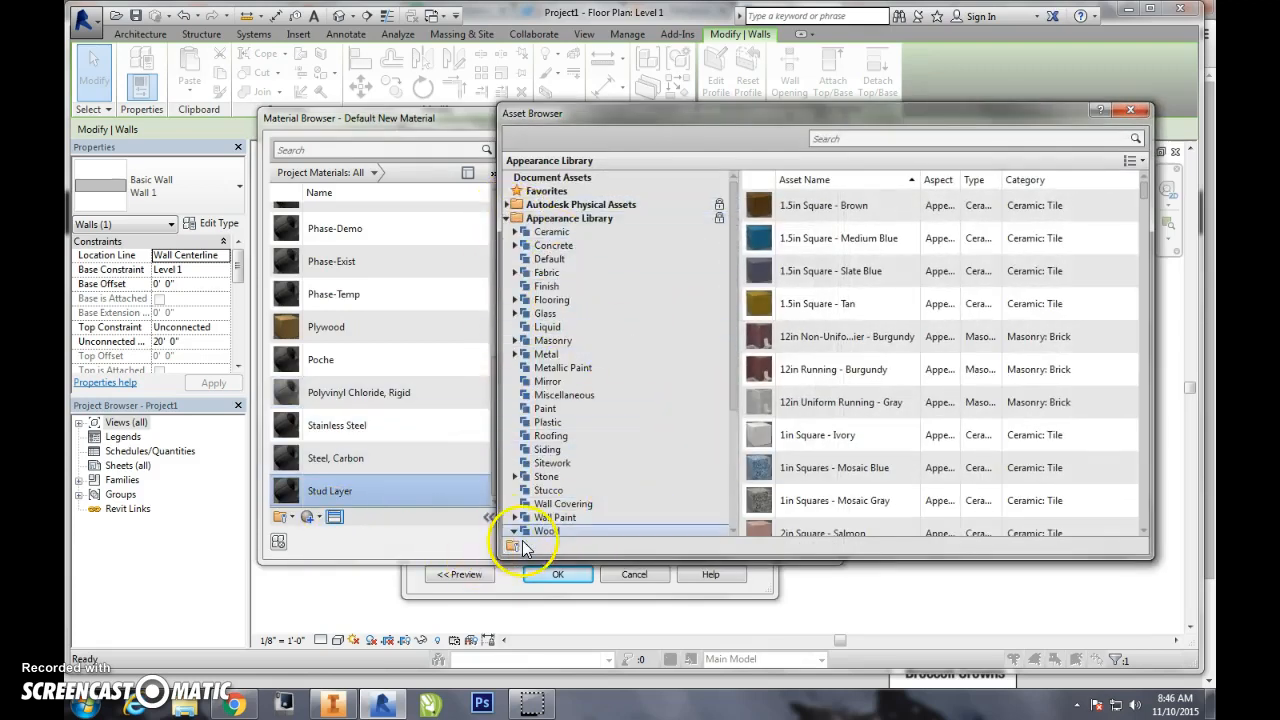
click(515, 531)
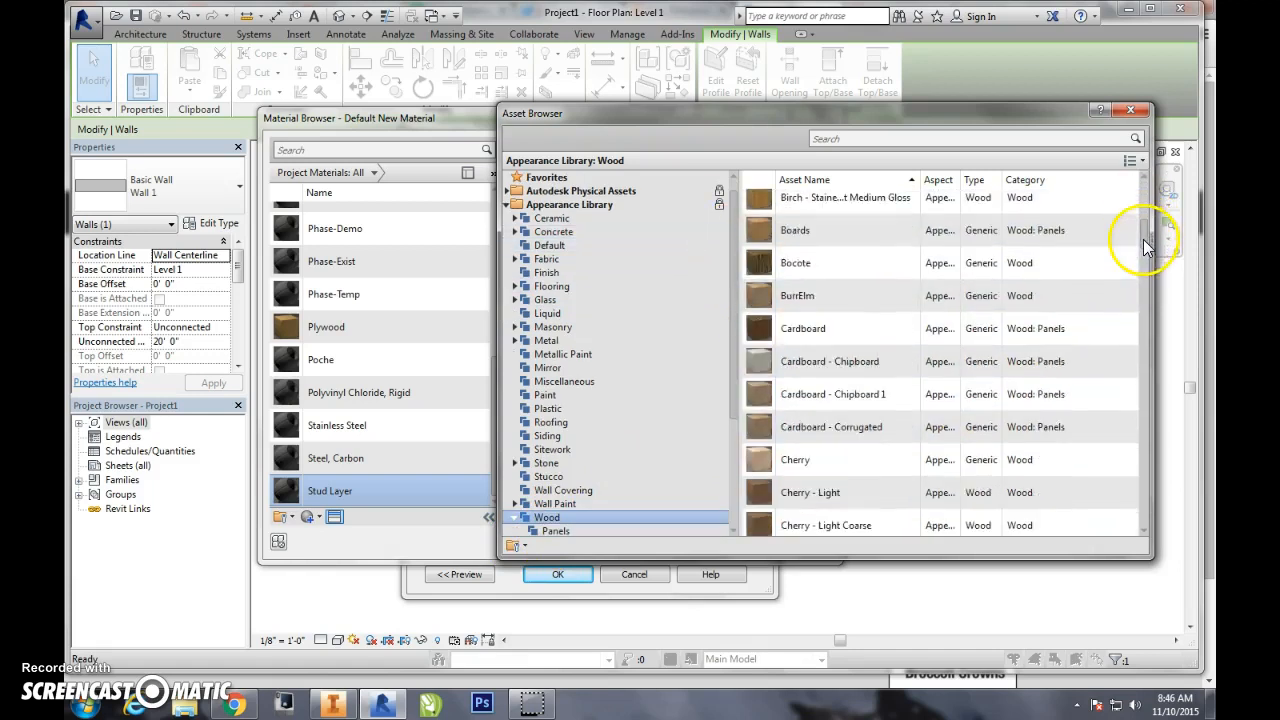
scroll(down, 3)
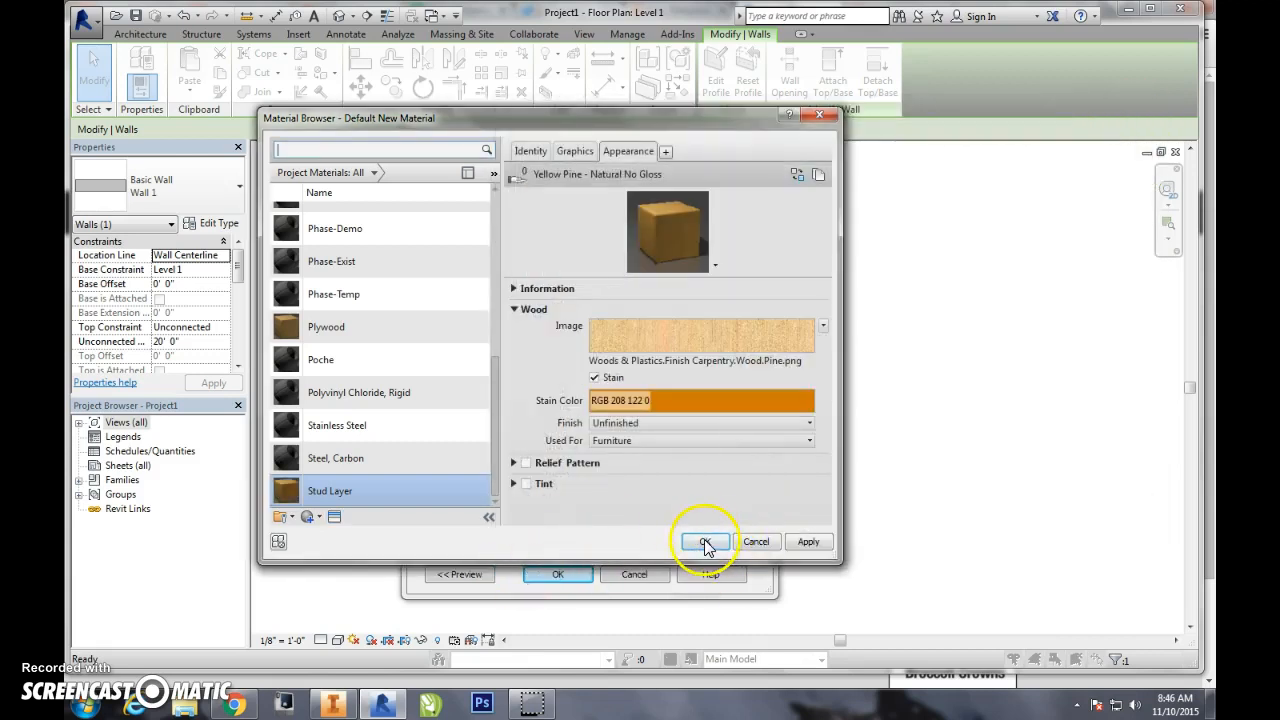
Apply Stud Layer, accept the wall type, and show the 3D shed in Realistic style.
click(706, 541)
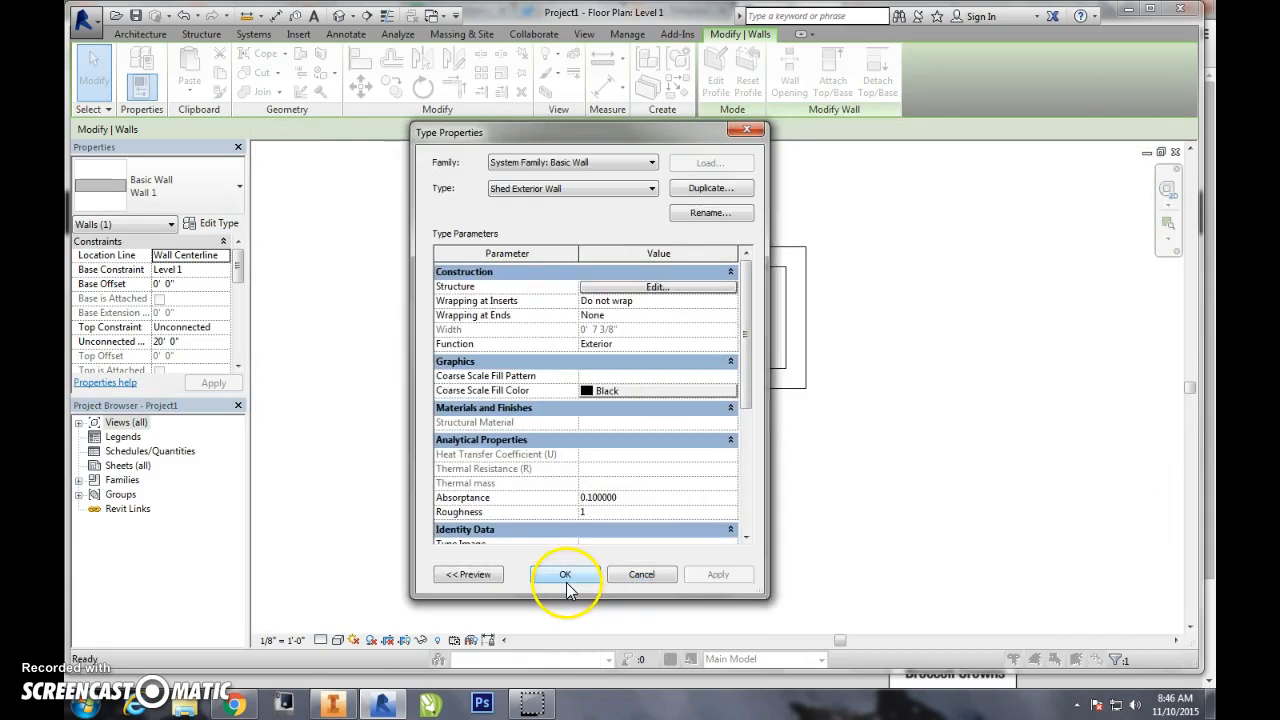
click(565, 574)
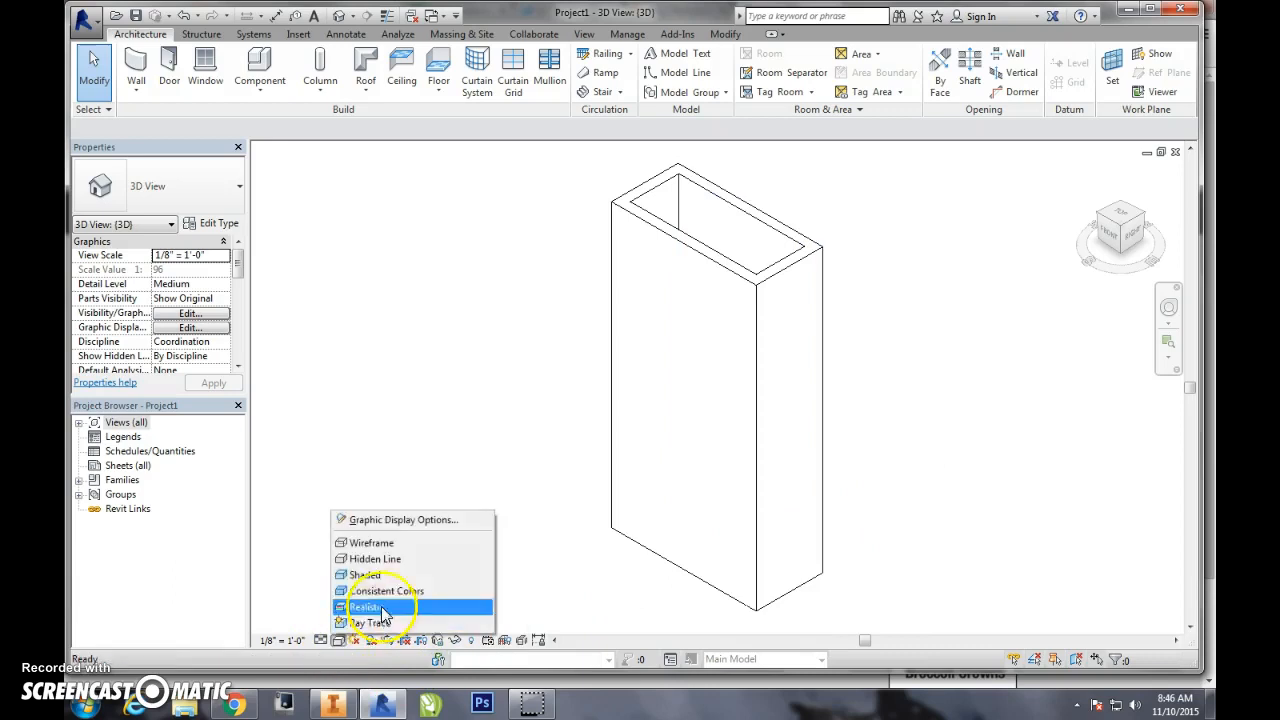
click(365, 607)
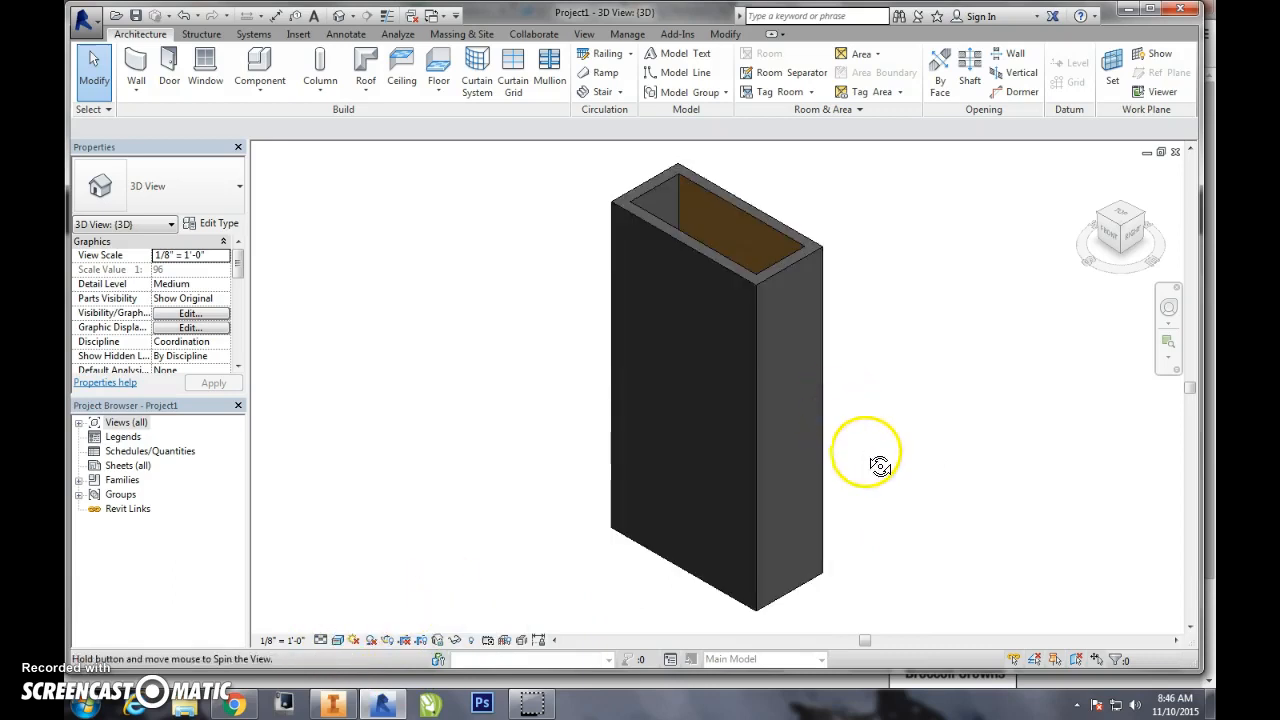